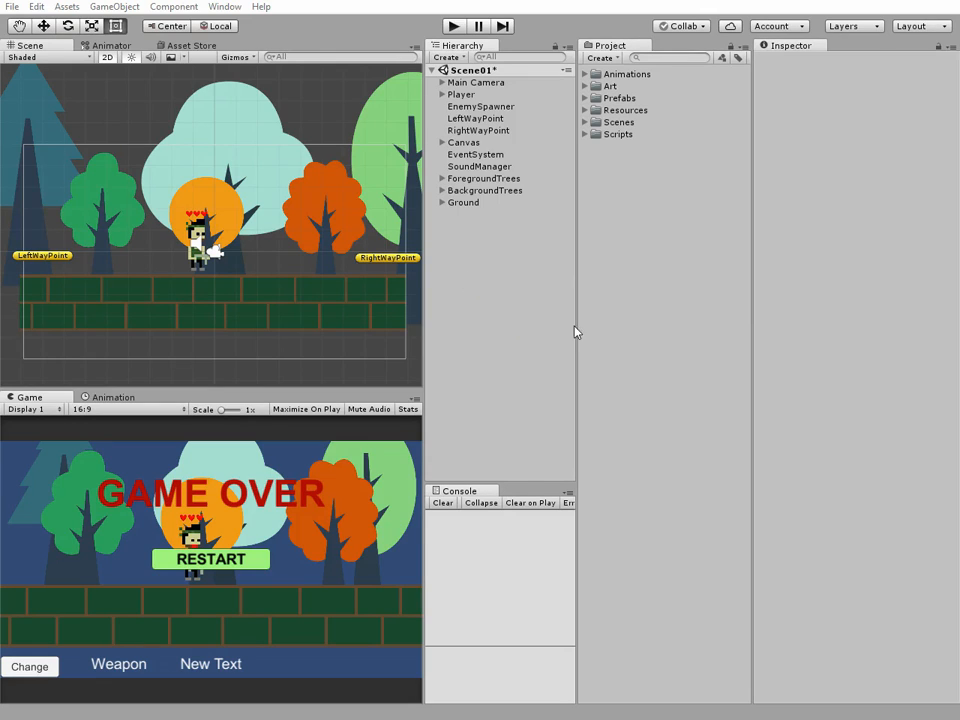
mouse_move(548, 356)
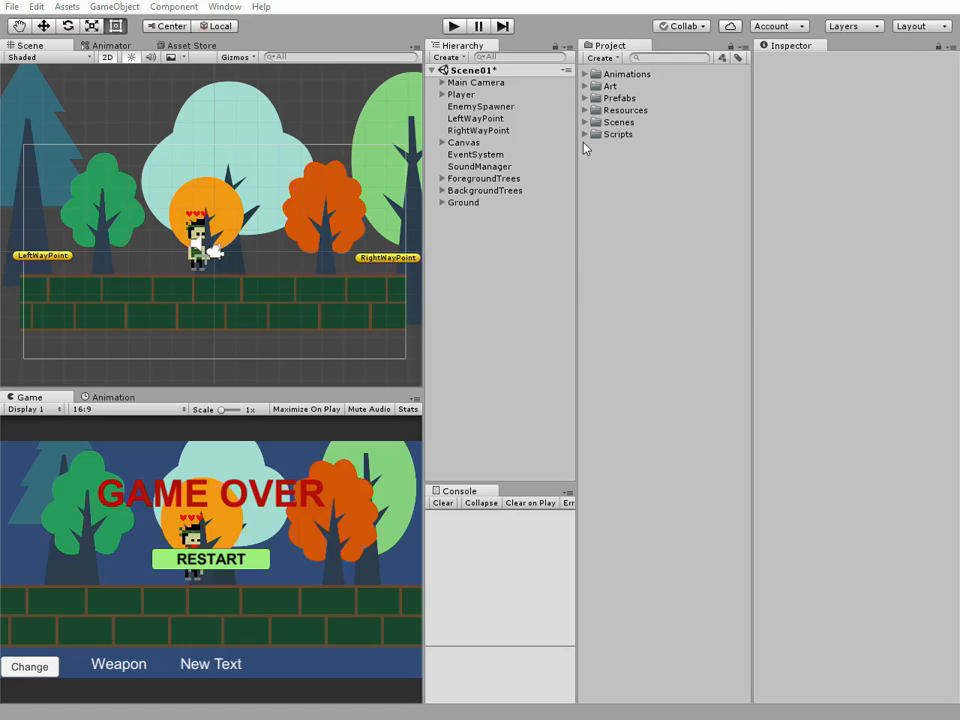
Step: Expand Art > clown and preview the clown_4, clown_6 and clown_7 sprites in the Inspector
click(586, 86)
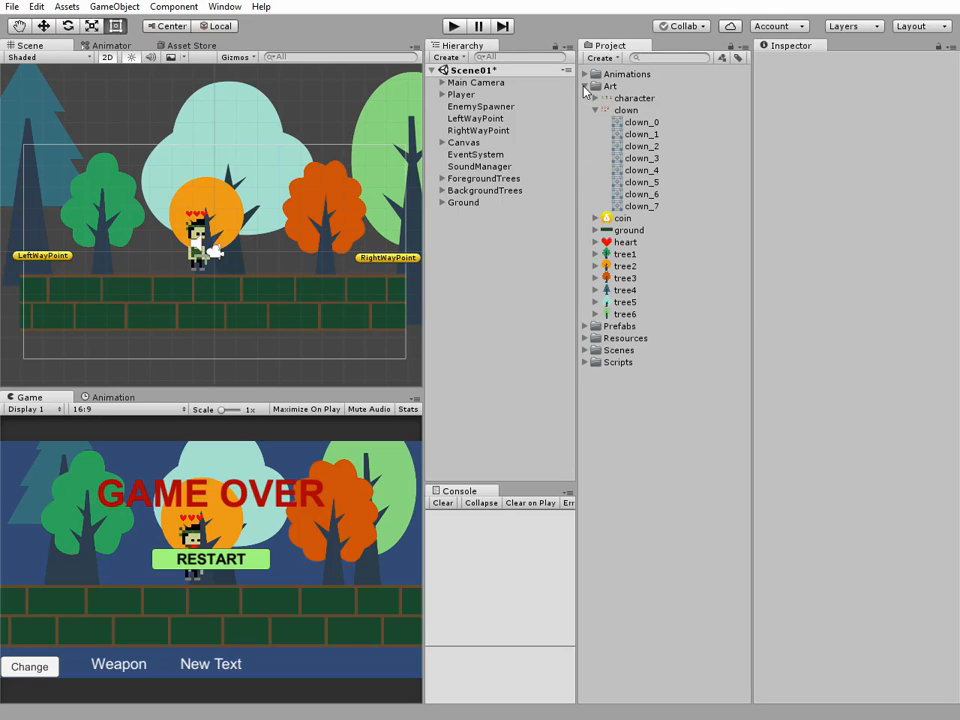
click(624, 110)
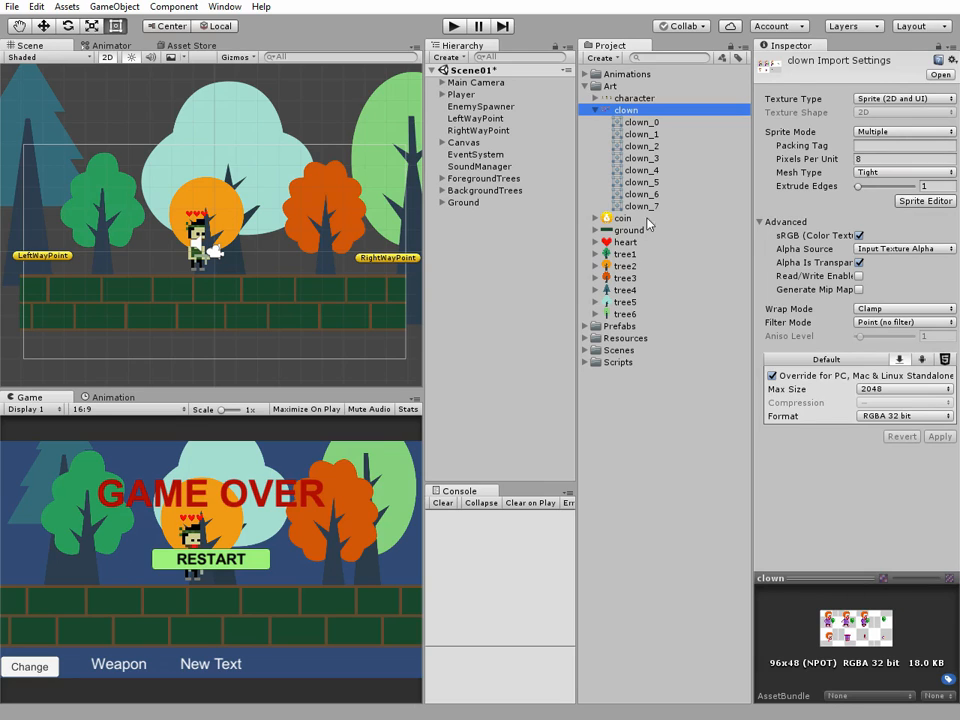
click(640, 168)
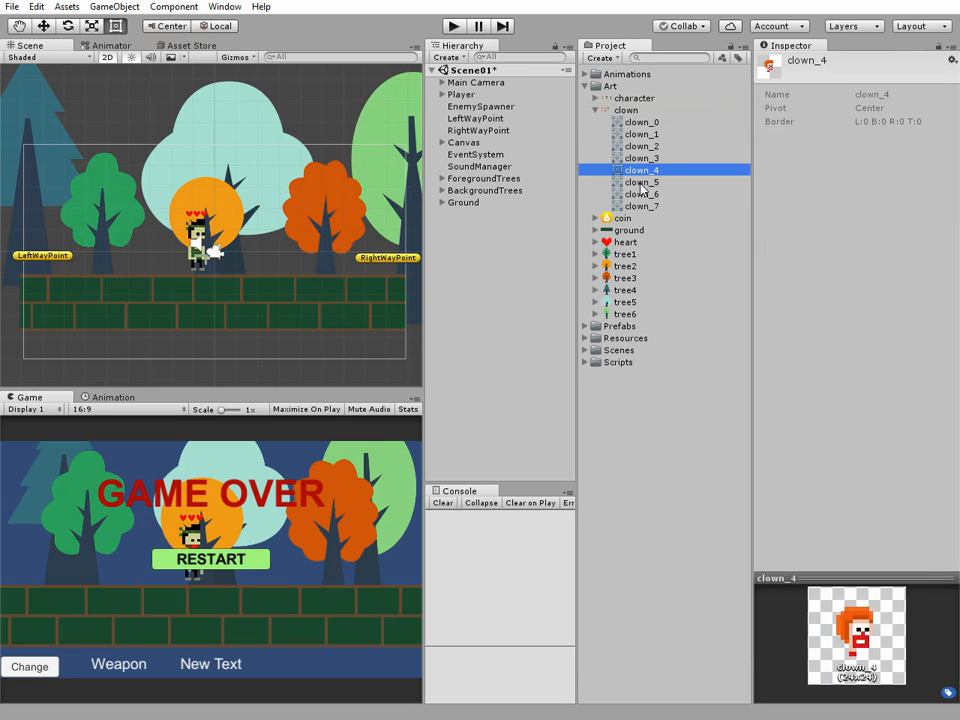
click(640, 192)
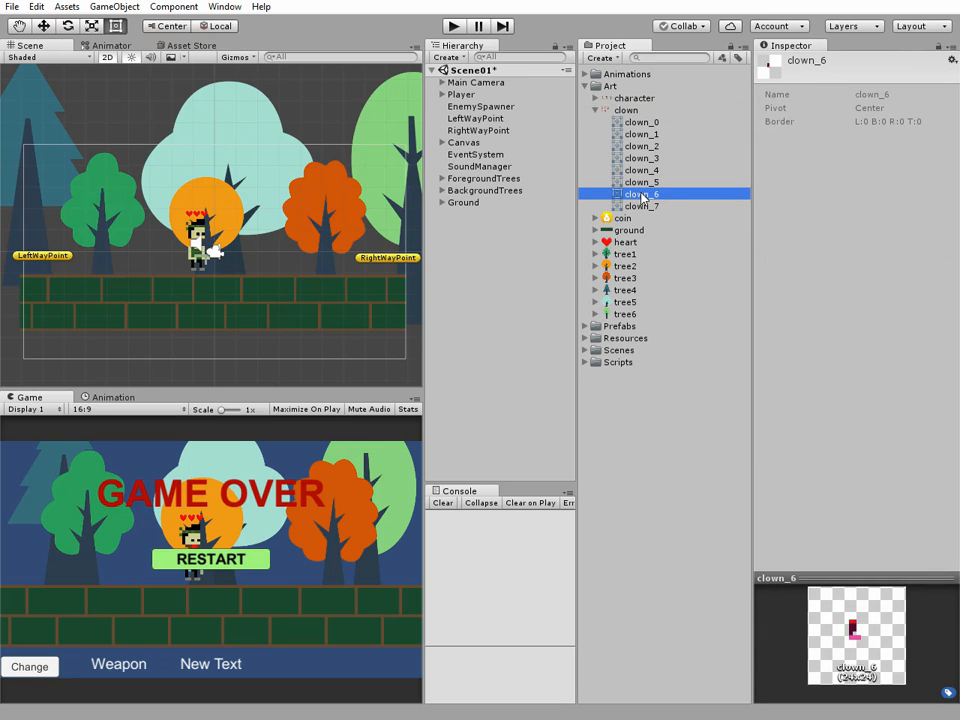
click(640, 206)
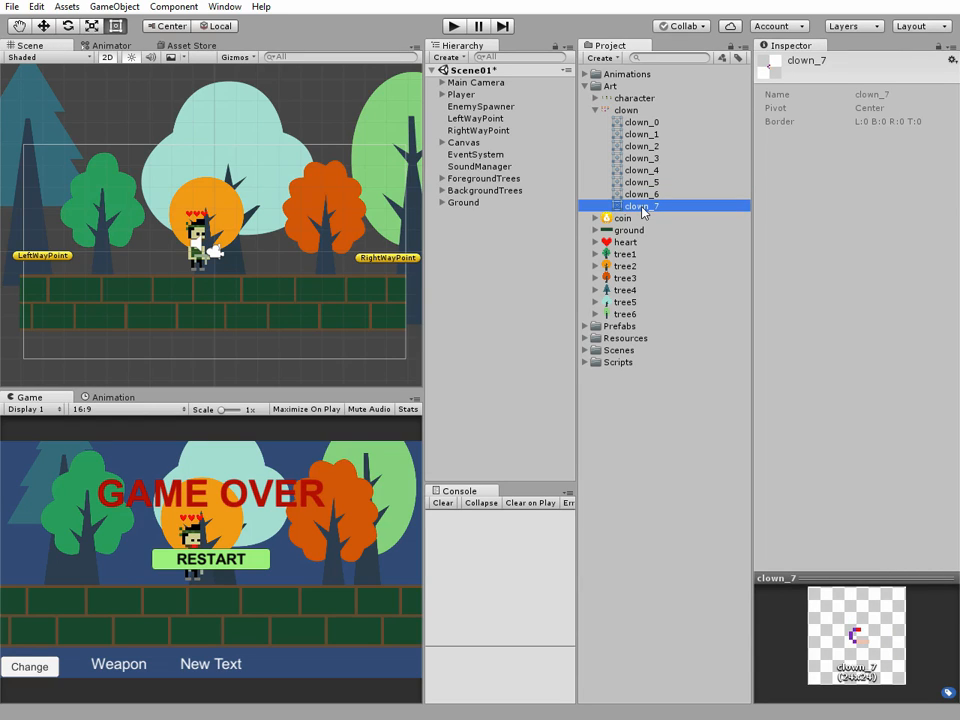
click(640, 168)
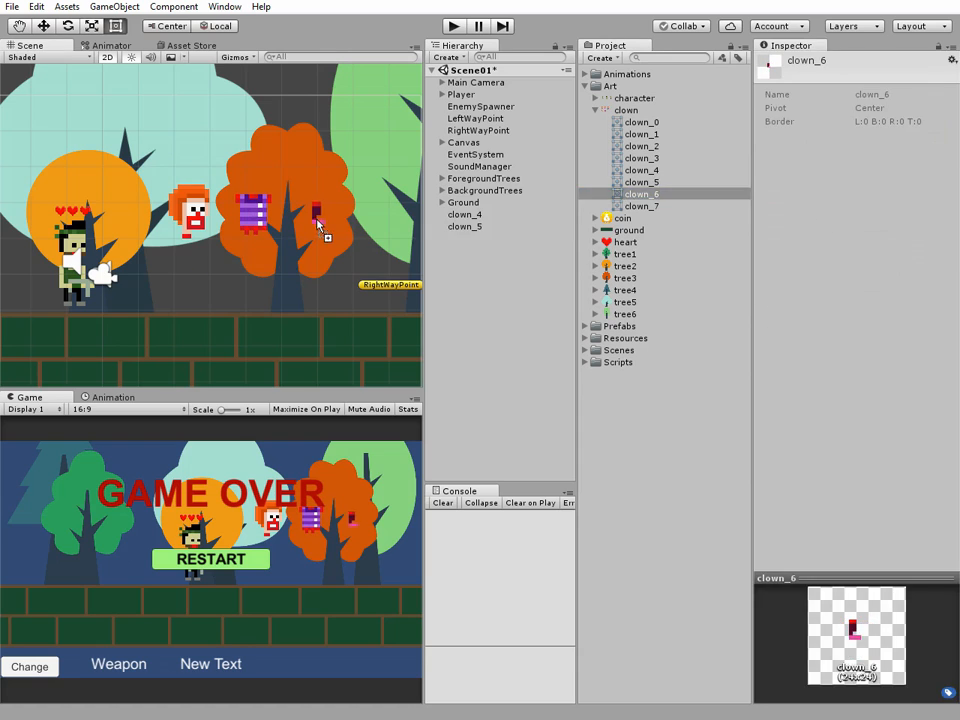
Step: Select the clown_4, clown_5 and clown_7 parts and adjust their Sprite Renderer Order in Layer
click(464, 214)
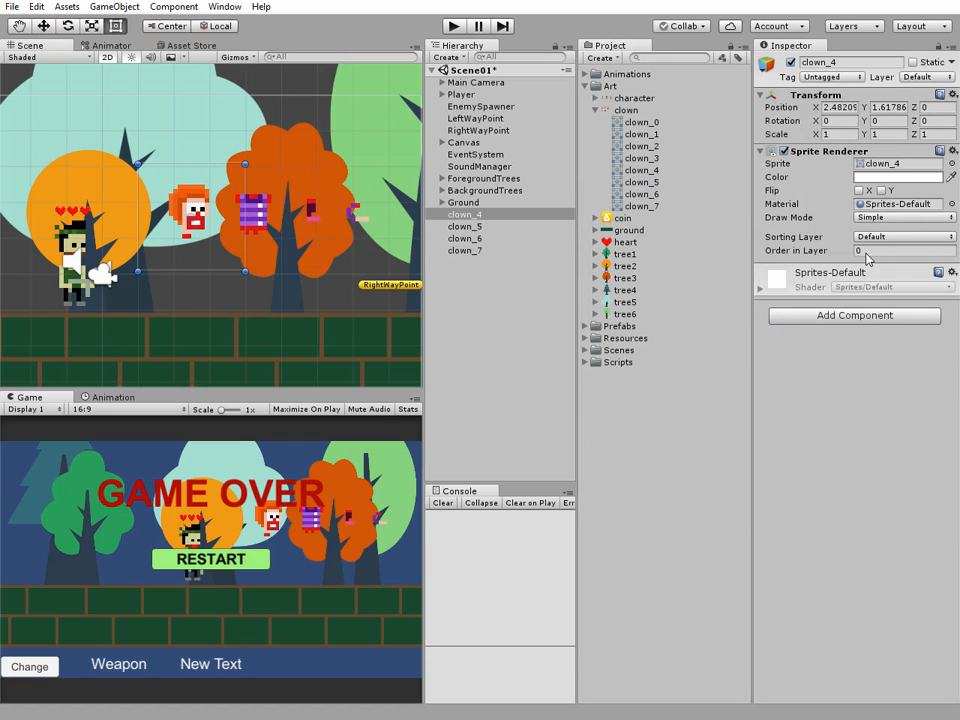
click(464, 226)
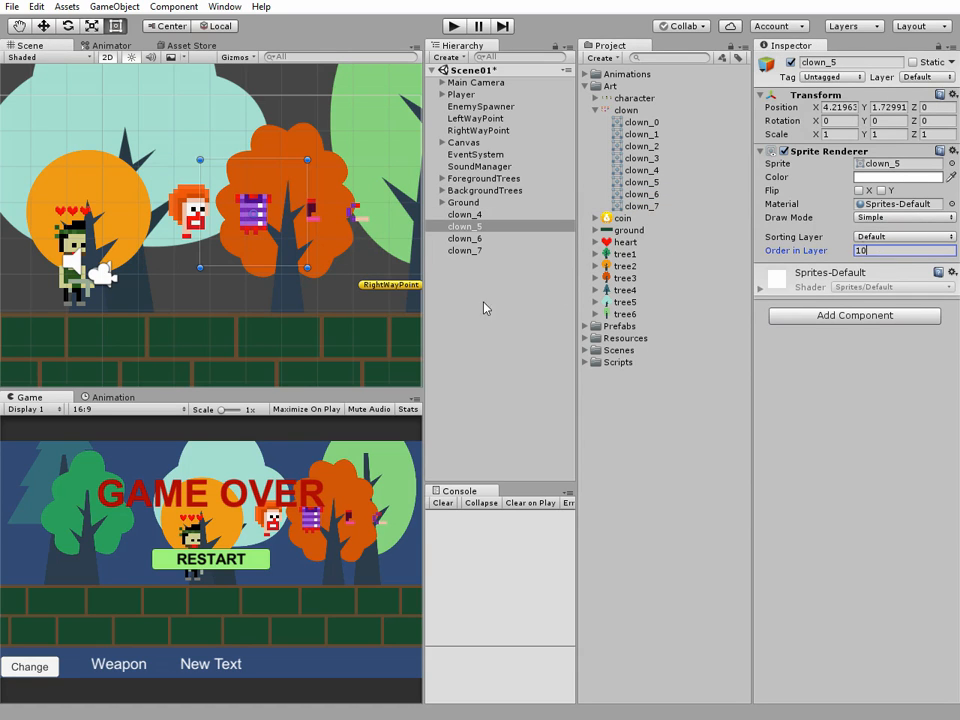
click(464, 250)
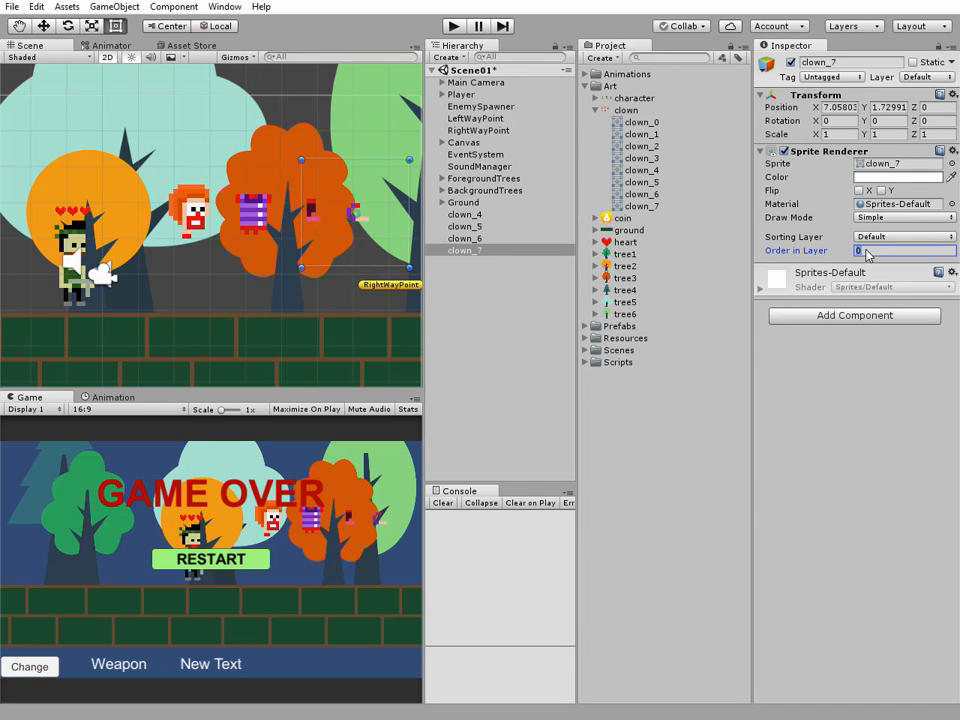
click(852, 316)
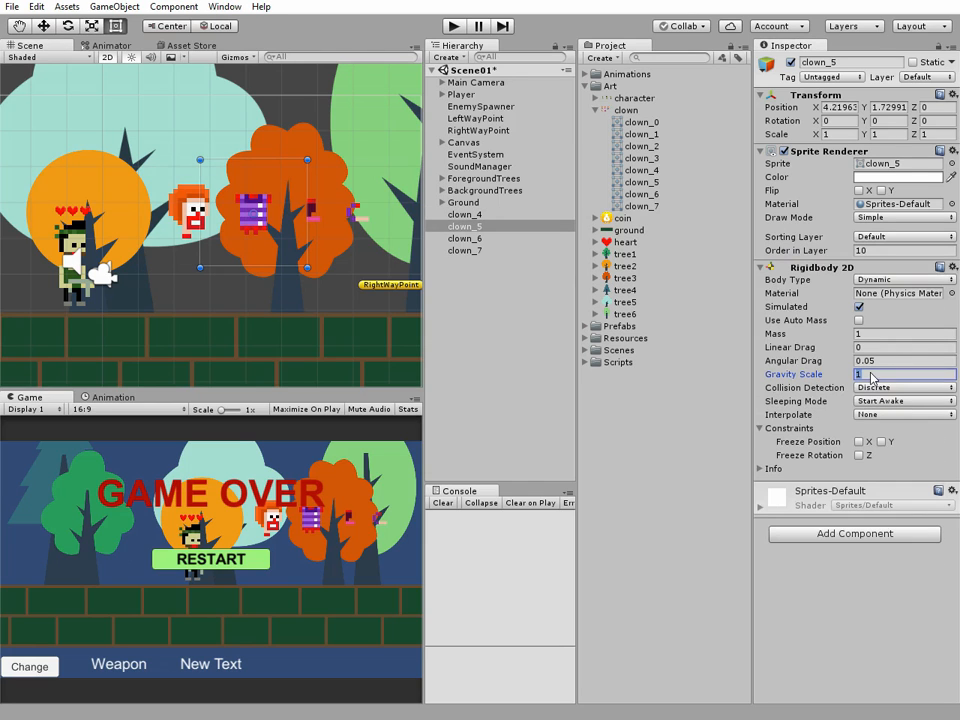
Step: Adjust the Gravity Scale of clown_5's Rigidbody 2D
click(852, 316)
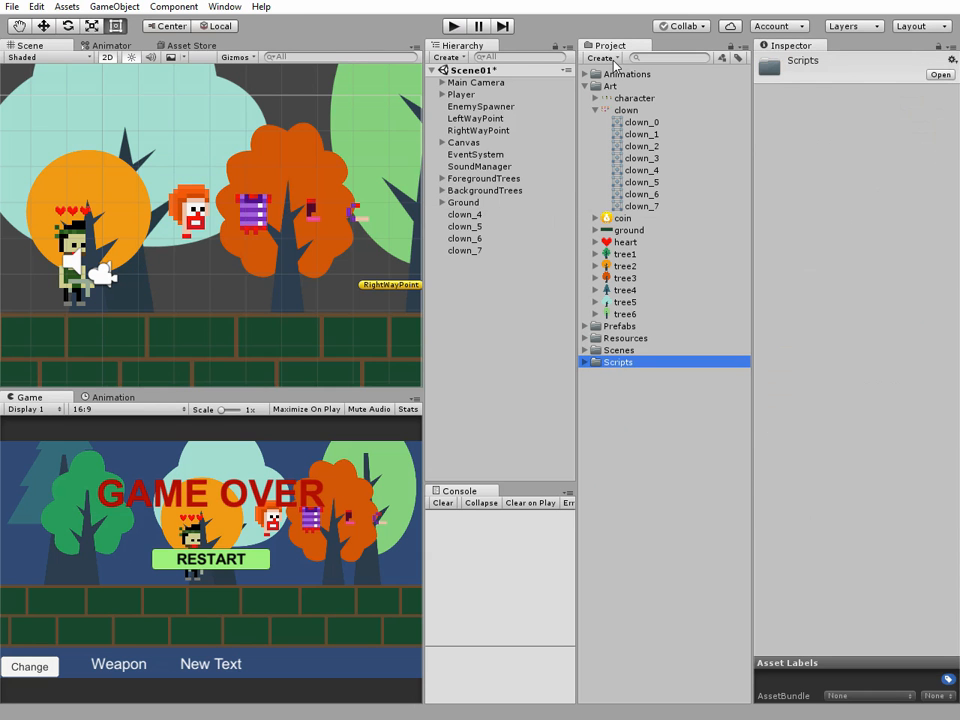
Step: Create a new C# script named AddForce in the Scripts folder
click(600, 56)
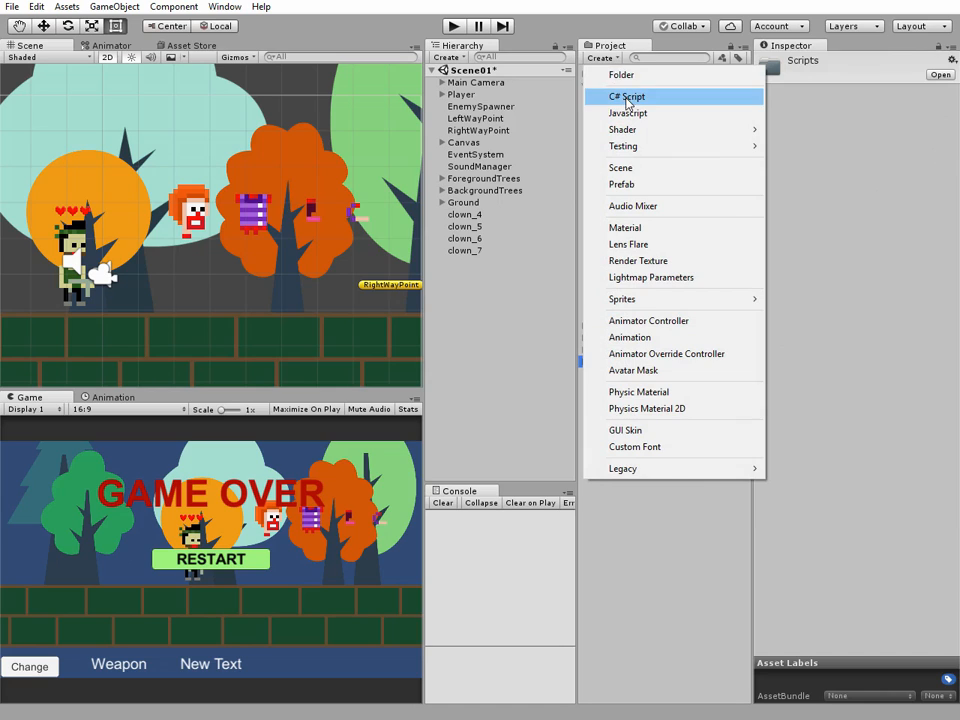
click(628, 96)
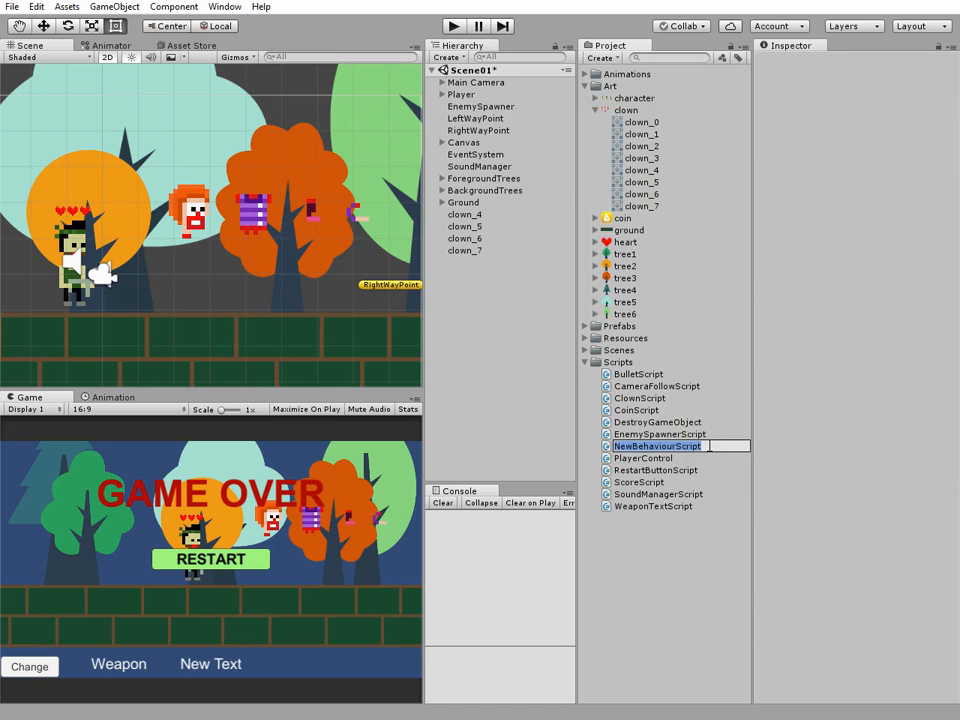
text(AddForce)
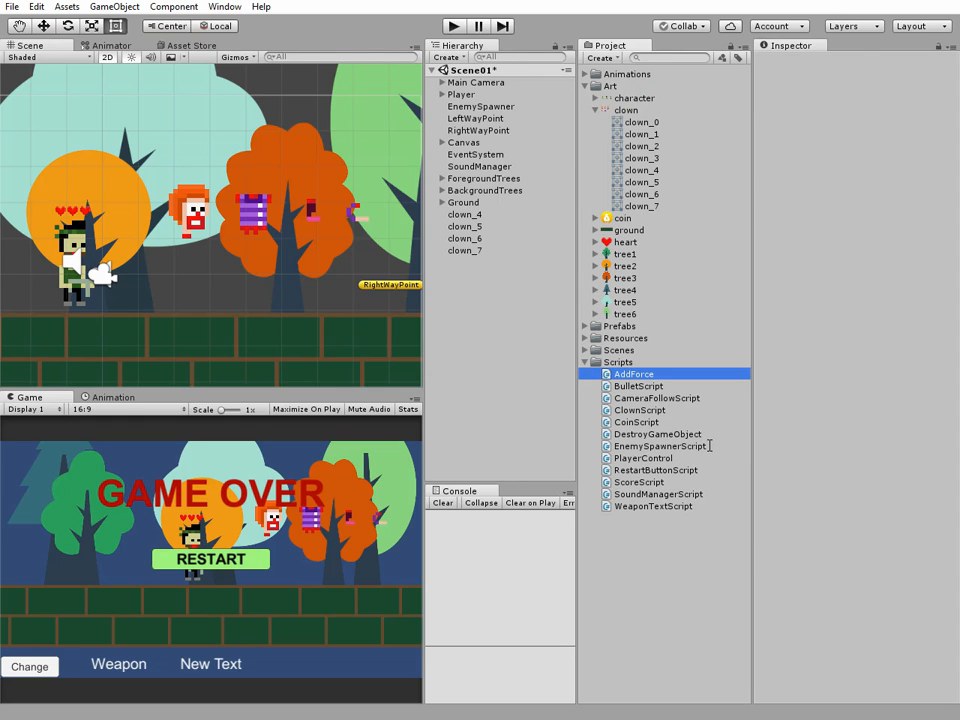
Step: Declare Rigidbody2D rb and float dirX, dirY, torque fields in AddForce.cs
double_click(634, 374)
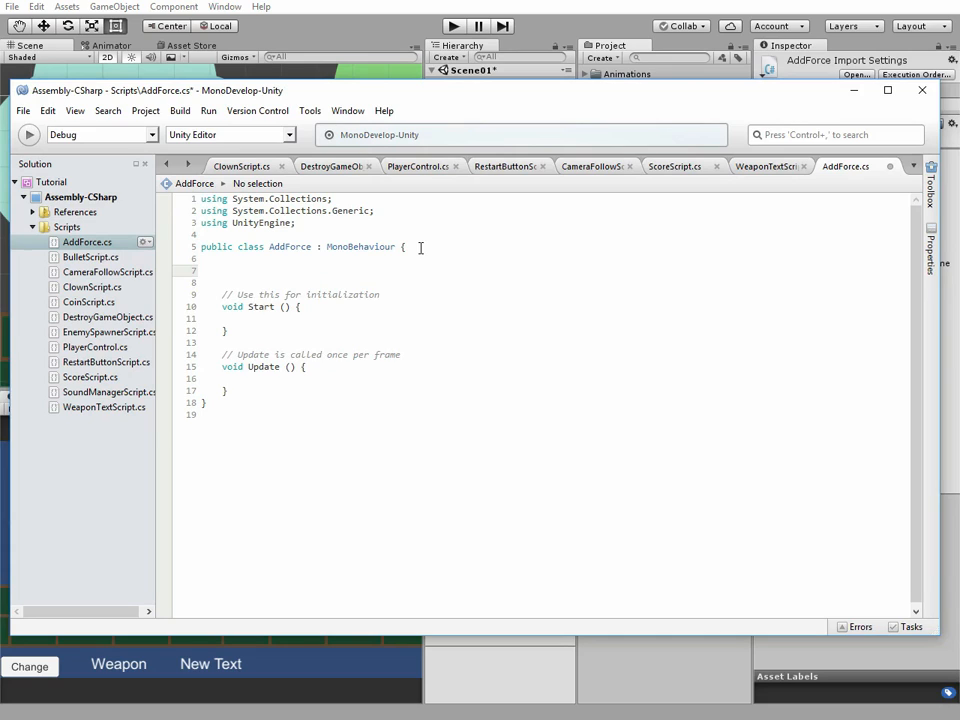
text(Rigidbody2D r)
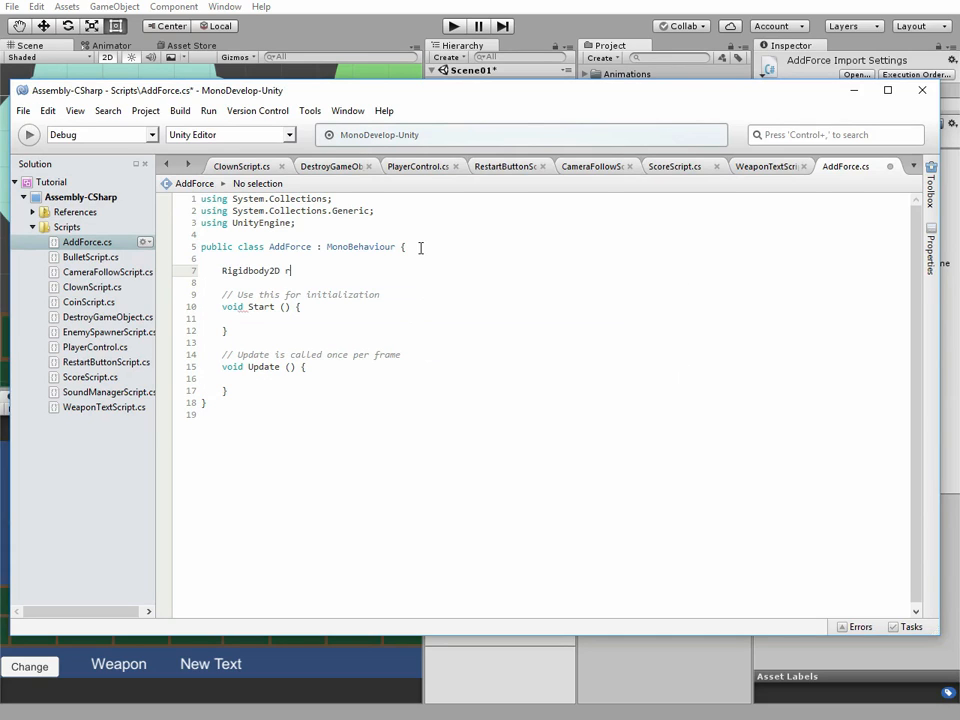
text(b;)
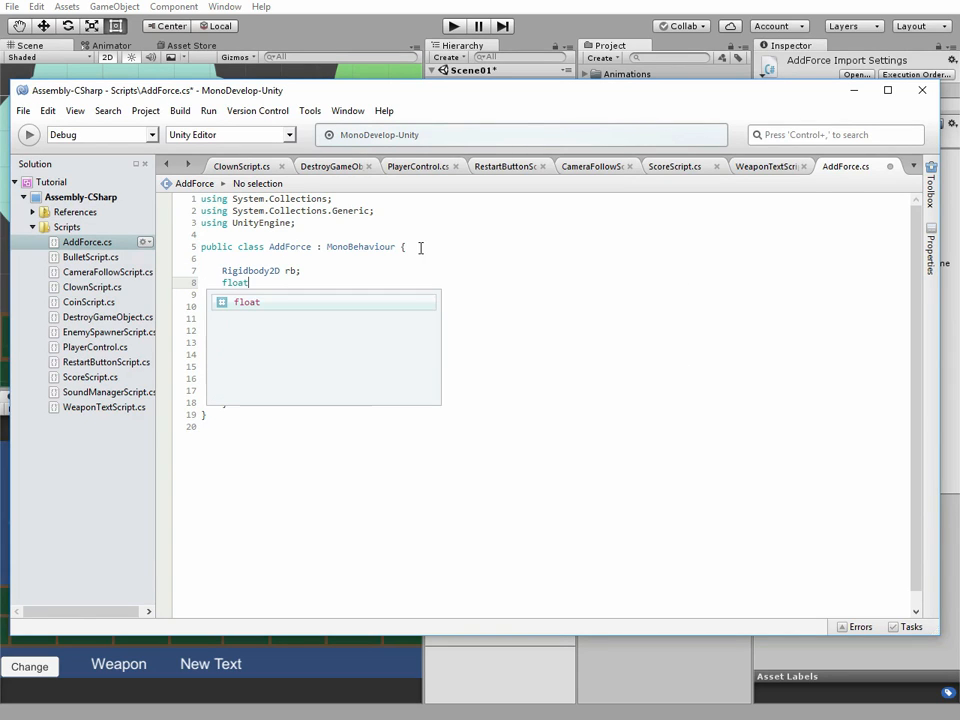
text(dirX;)
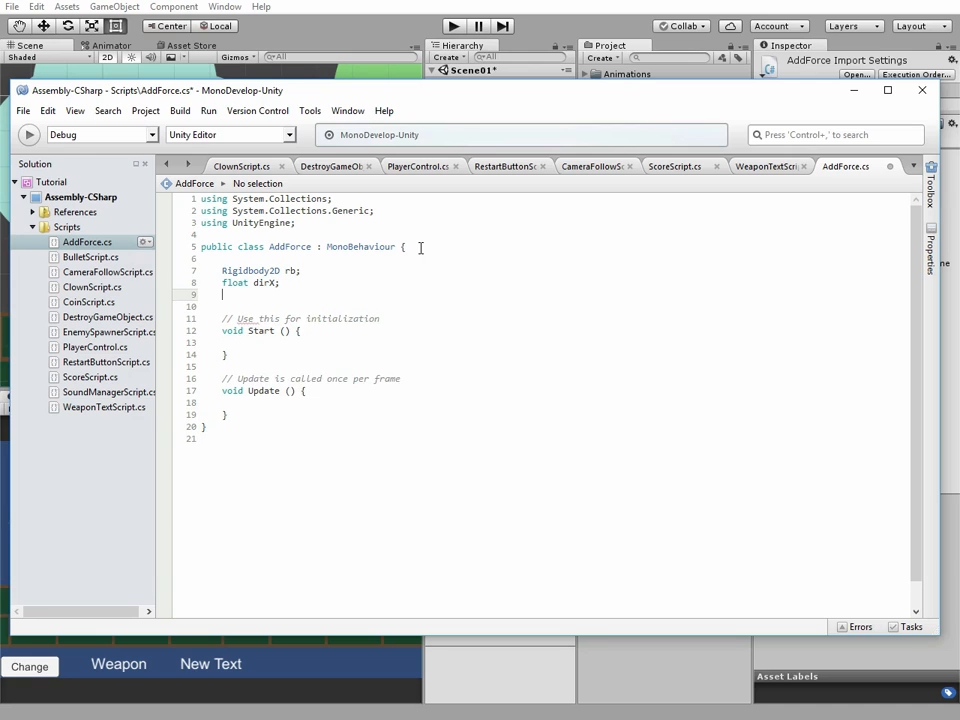
text(float dirY;)
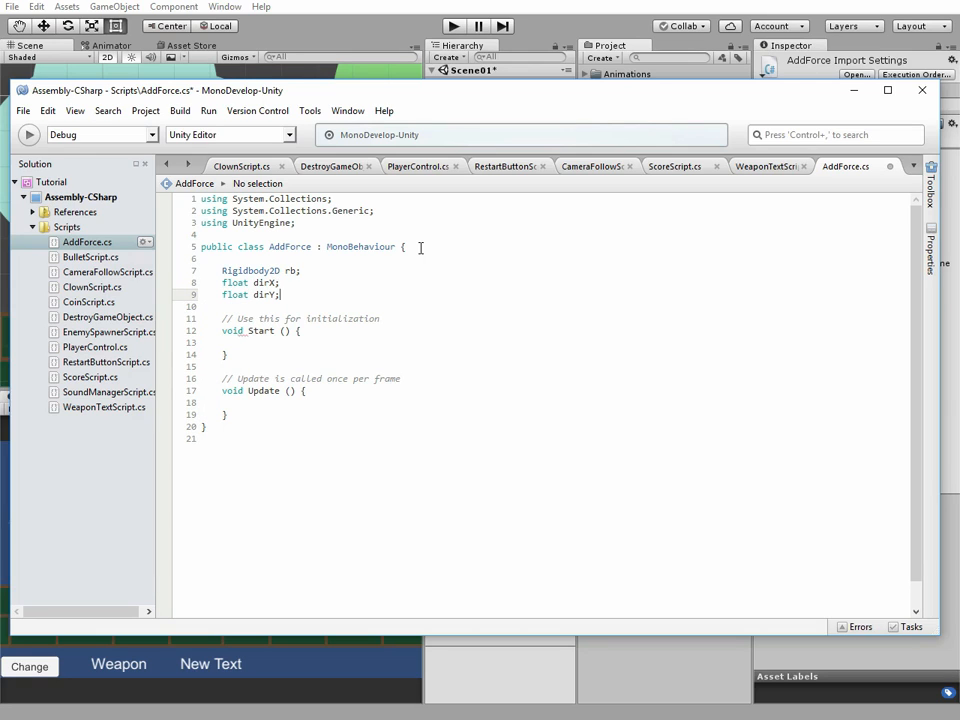
text(float to)
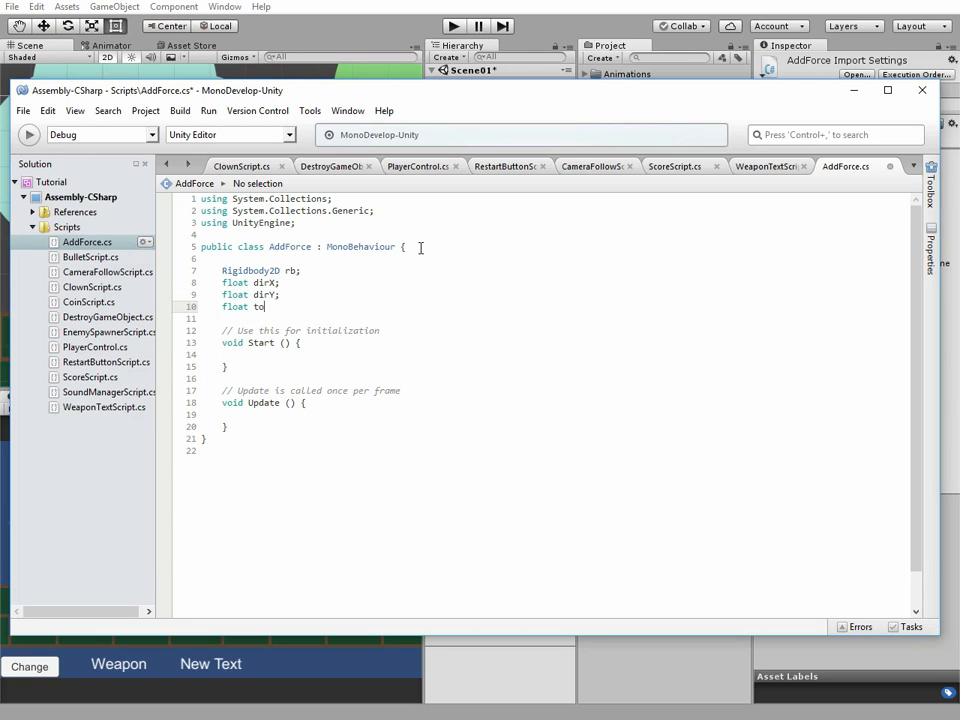
text(rque;)
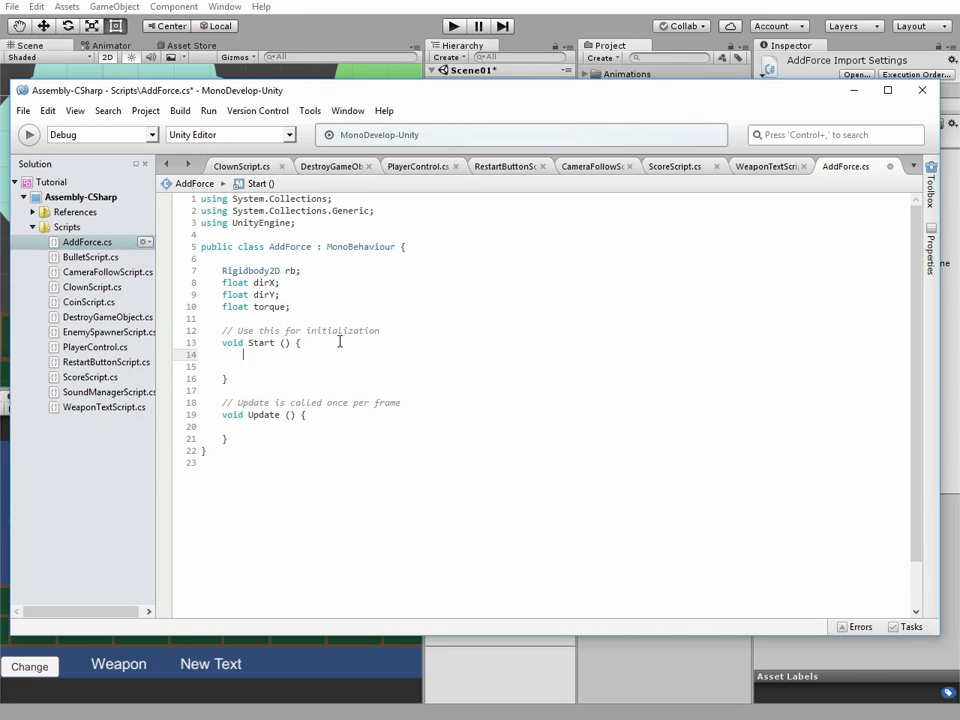
Step: In Start, set dirX and dirY to Random.Range(-5, 5) and torque to a random range value
text(dirX)
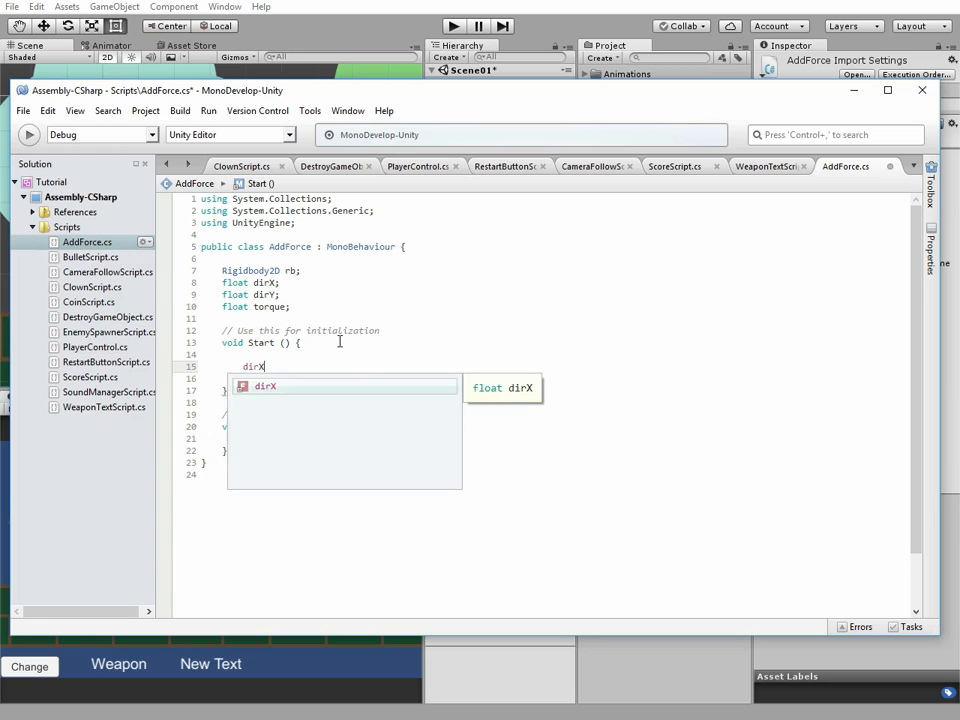
text(= Random.Range)
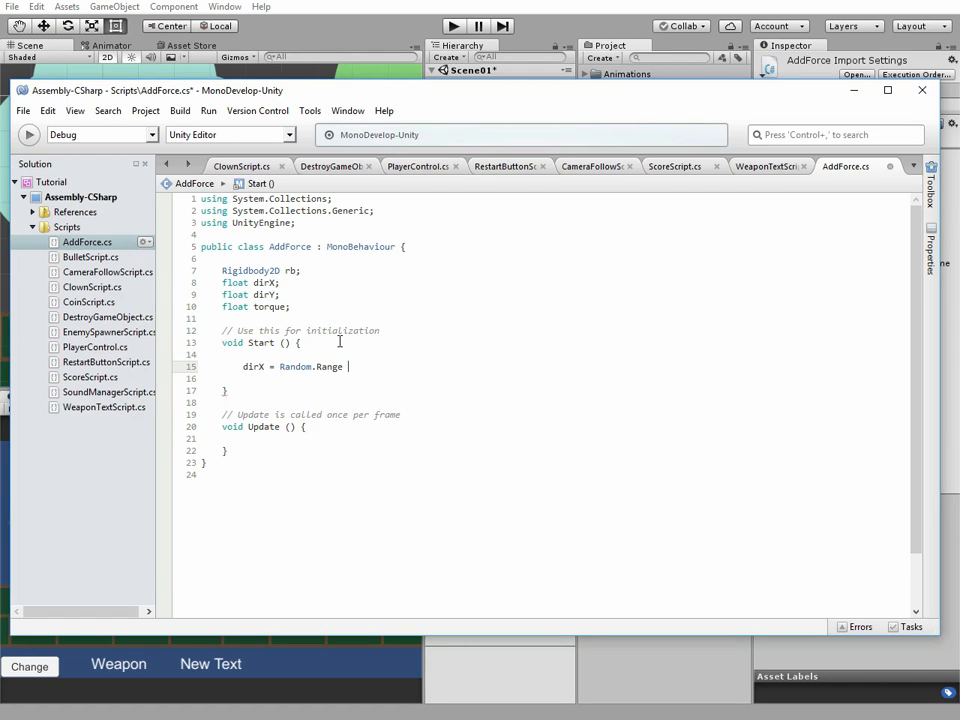
text(-5, 5))
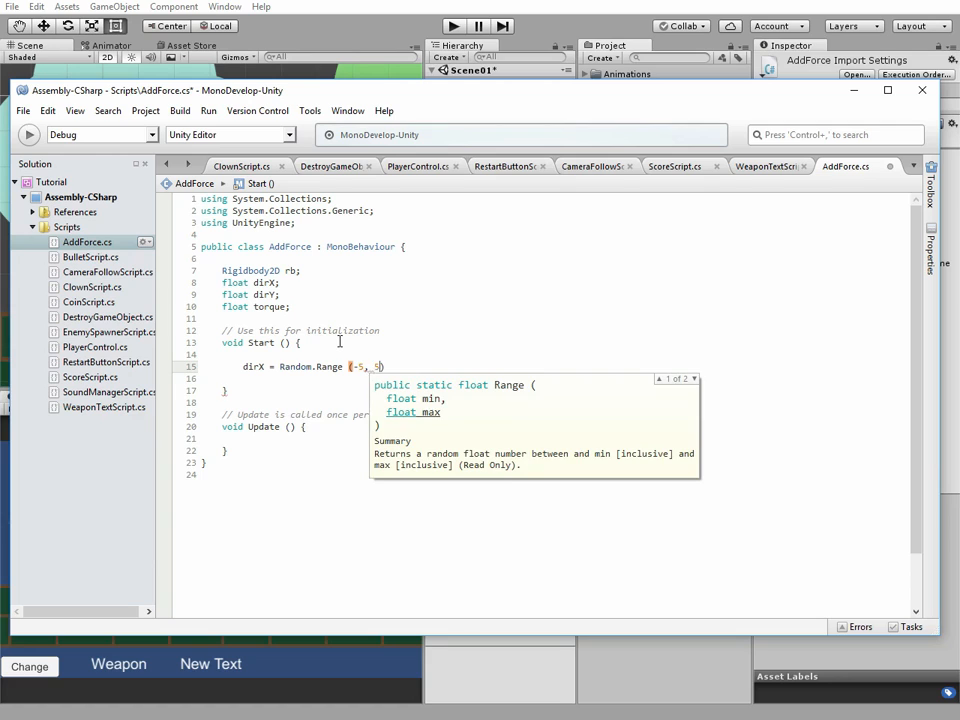
text(dirY)
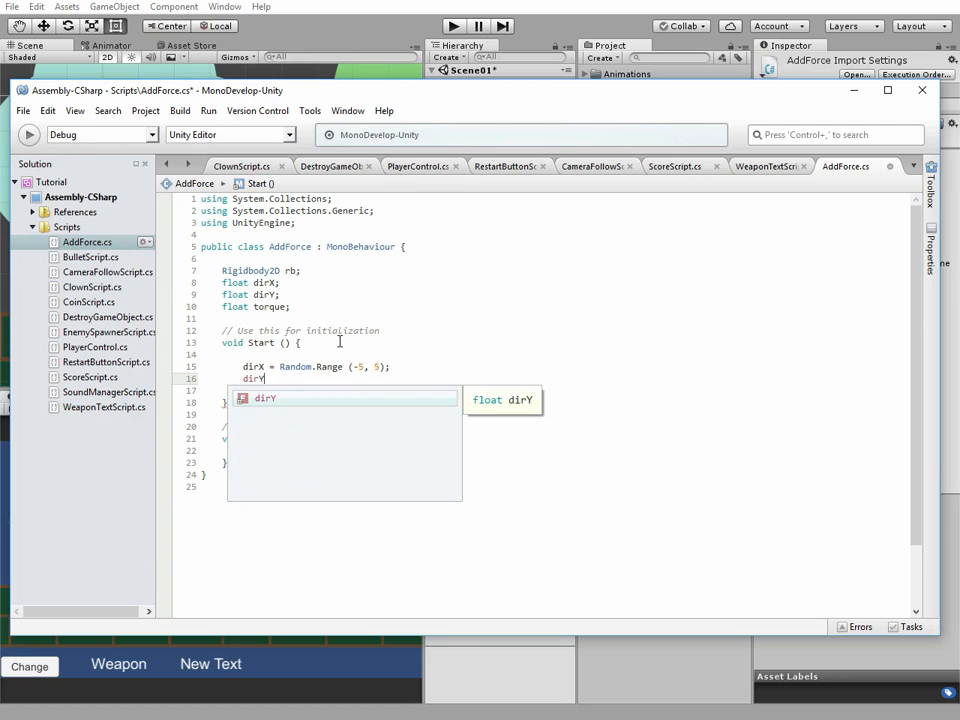
text(= Random.Range ())
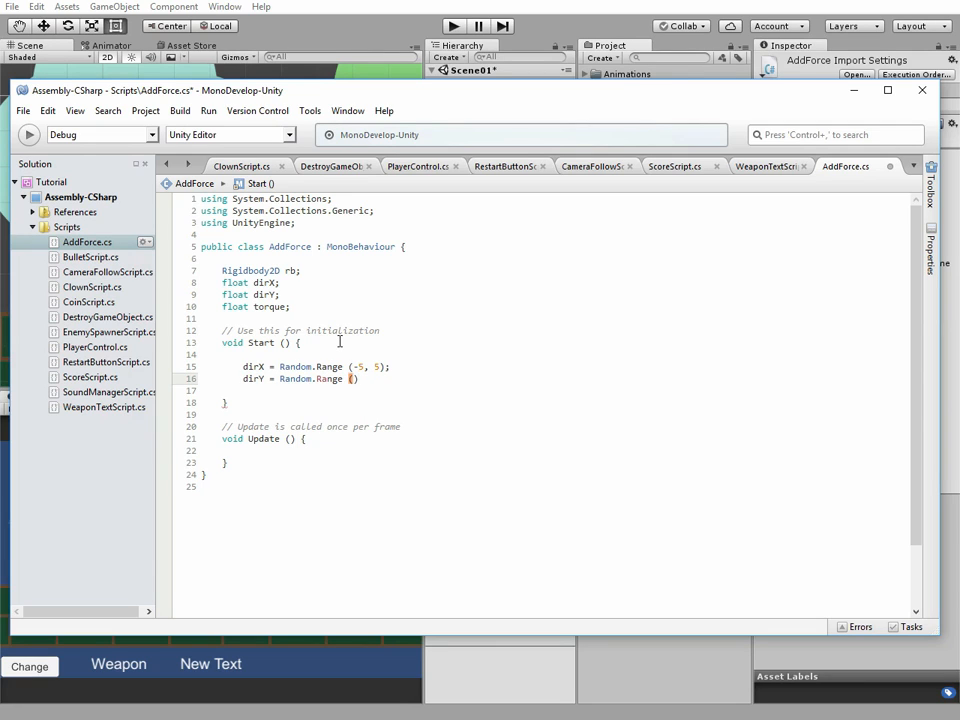
text(5, 5)
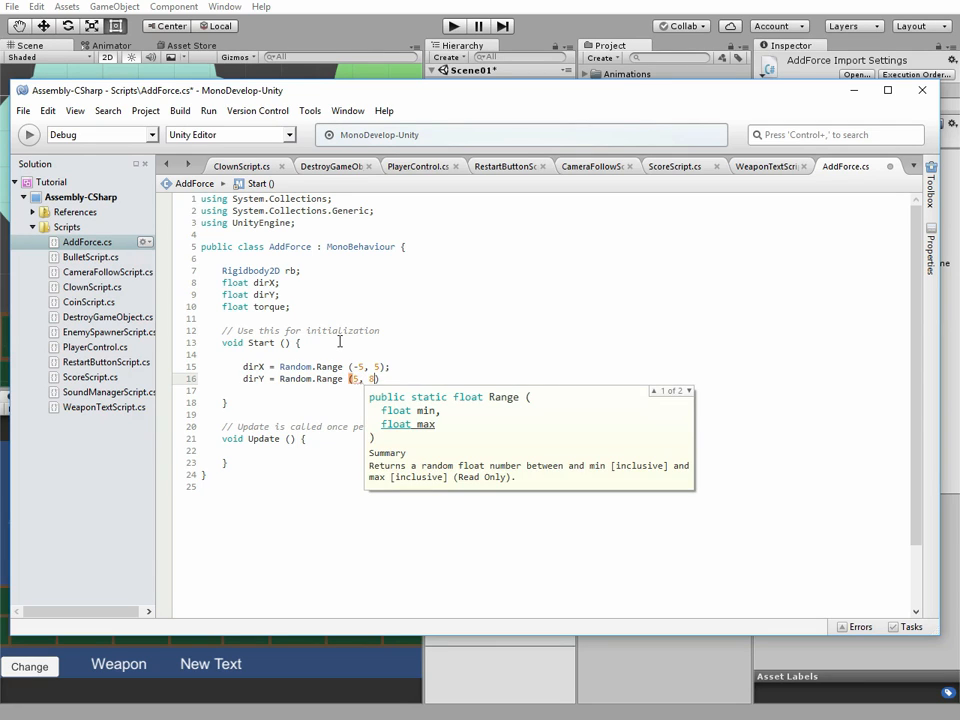
text(torque = Random.Range ())
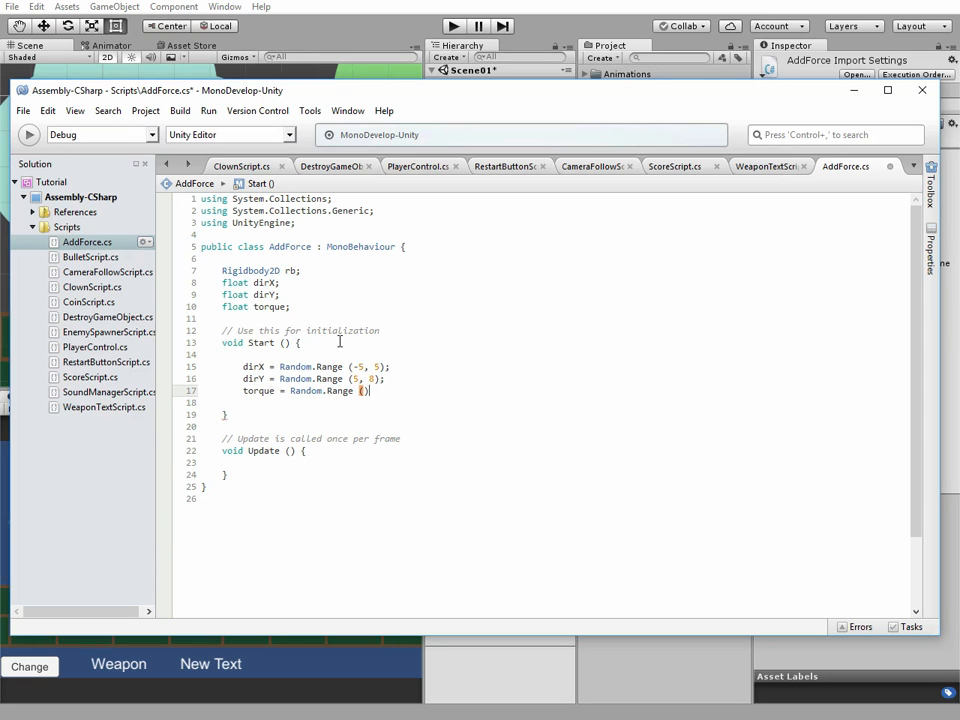
text(5, 1)
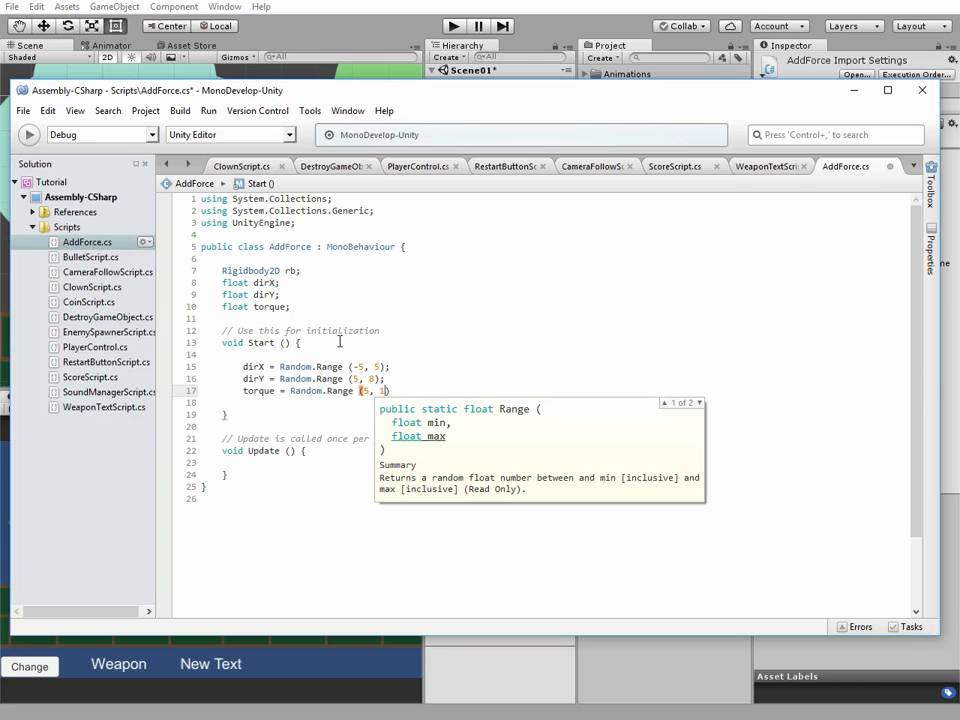
Step: Get the Rigidbody2D and call rb.AddForce(dirX, dirY) with ForceMode2D.Impulse plus AddTorque
text(rb)
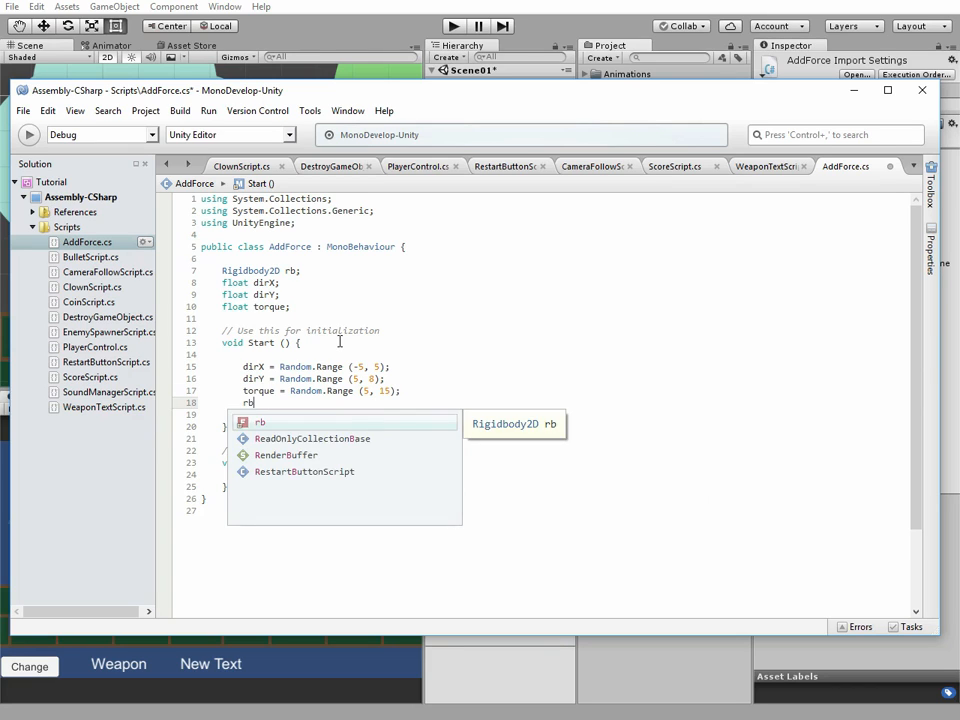
text(= GetComponent<Rigidbody2D> ();)
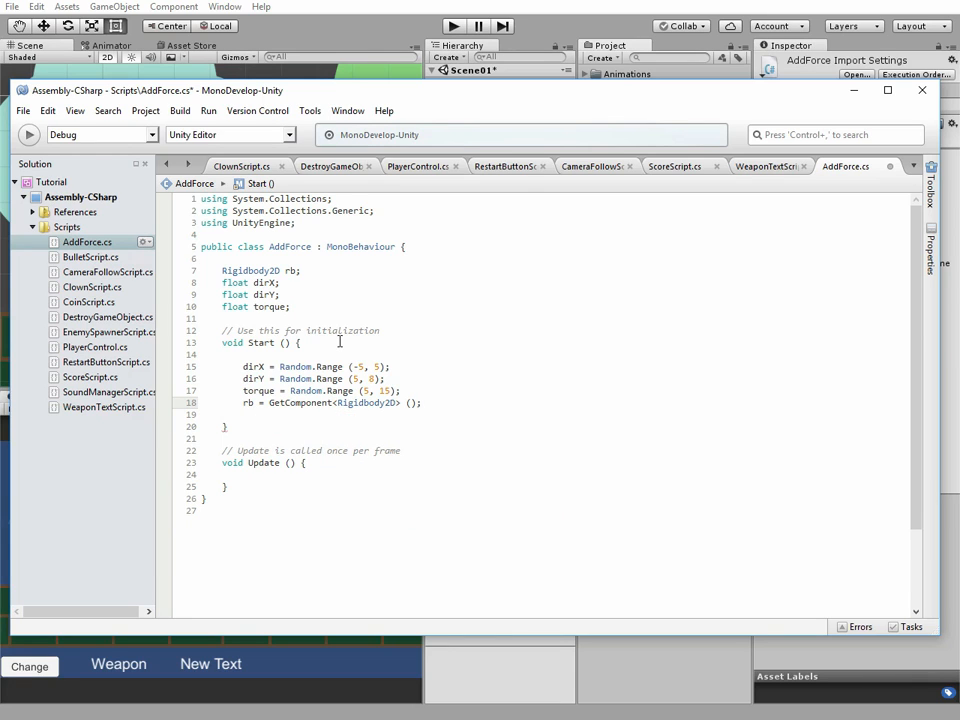
text(rb.AddForce (new Vector2))
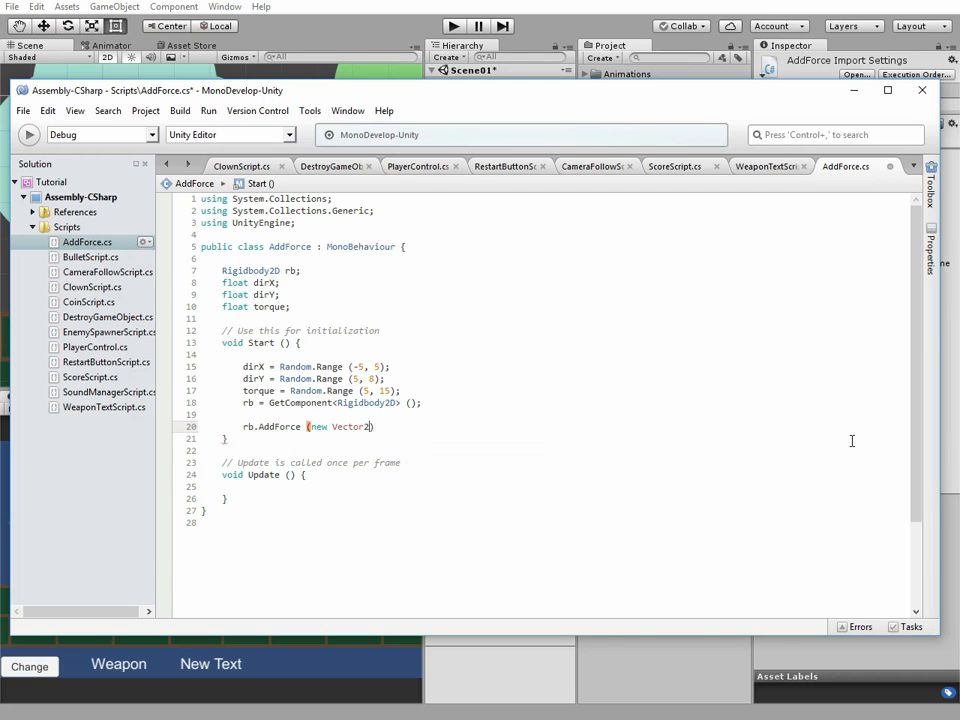
text((dirX,)
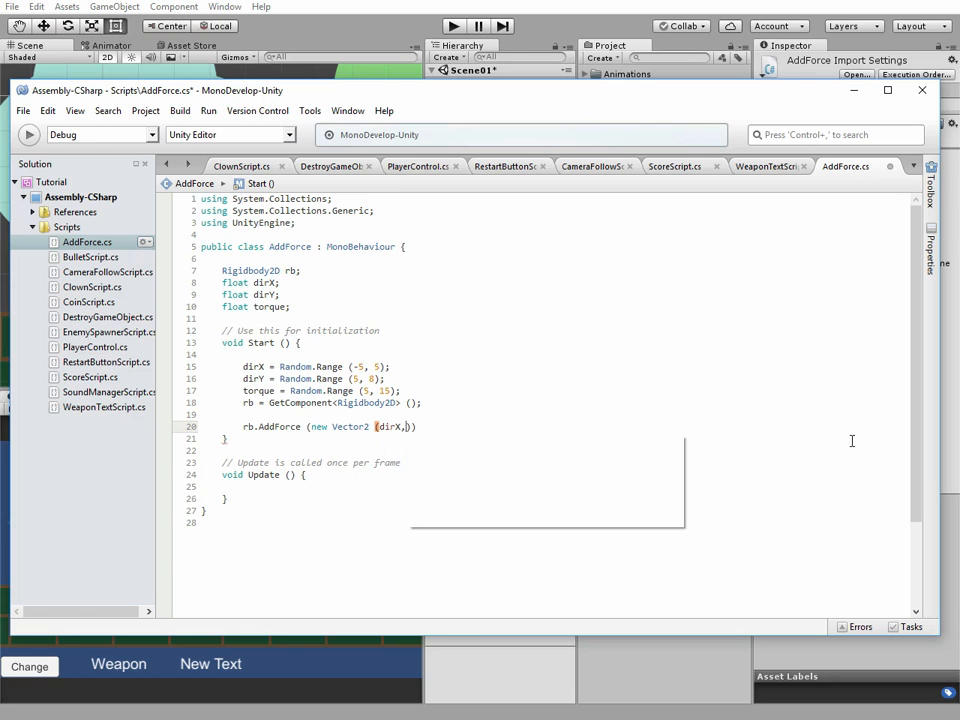
text(dirY), ))
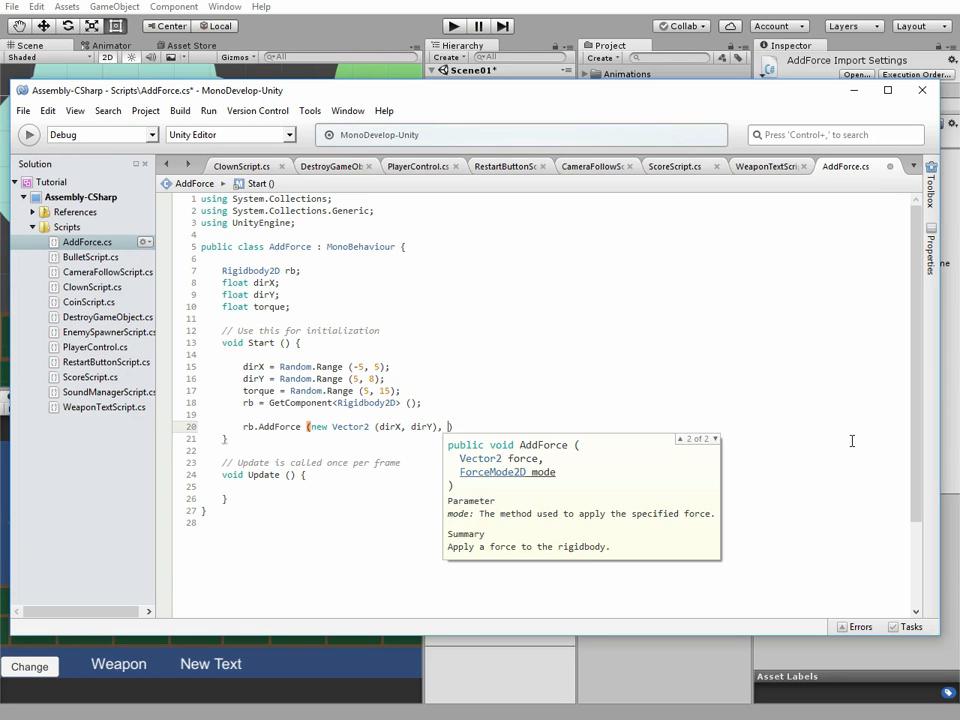
text(ForceMode2D)
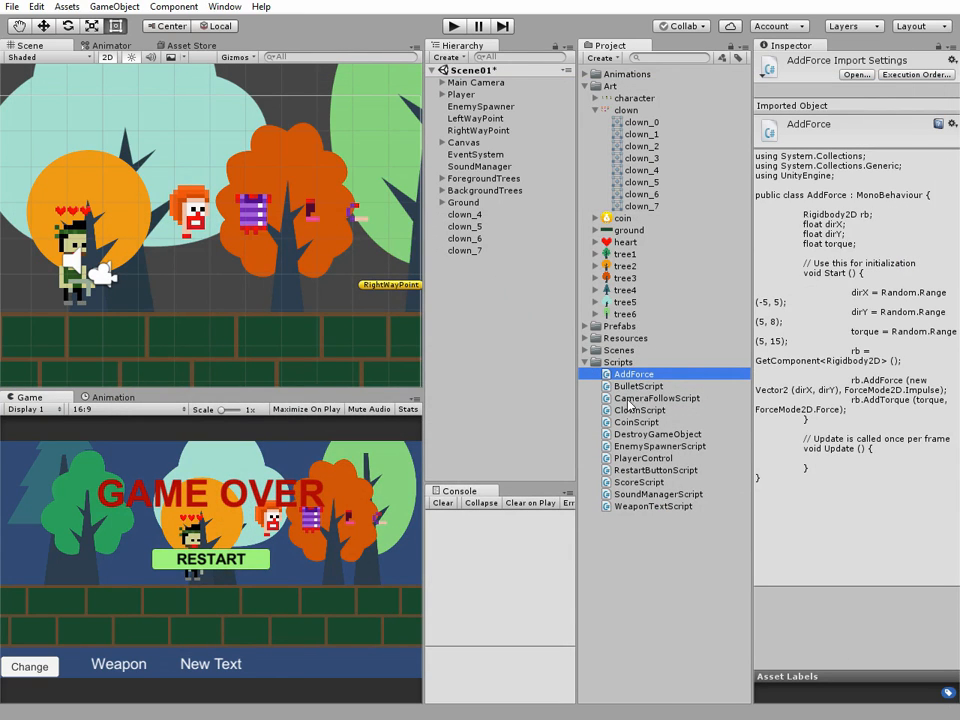
Step: Attach the AddForce script to the clown part objects and check clown_4's components
click(464, 226)
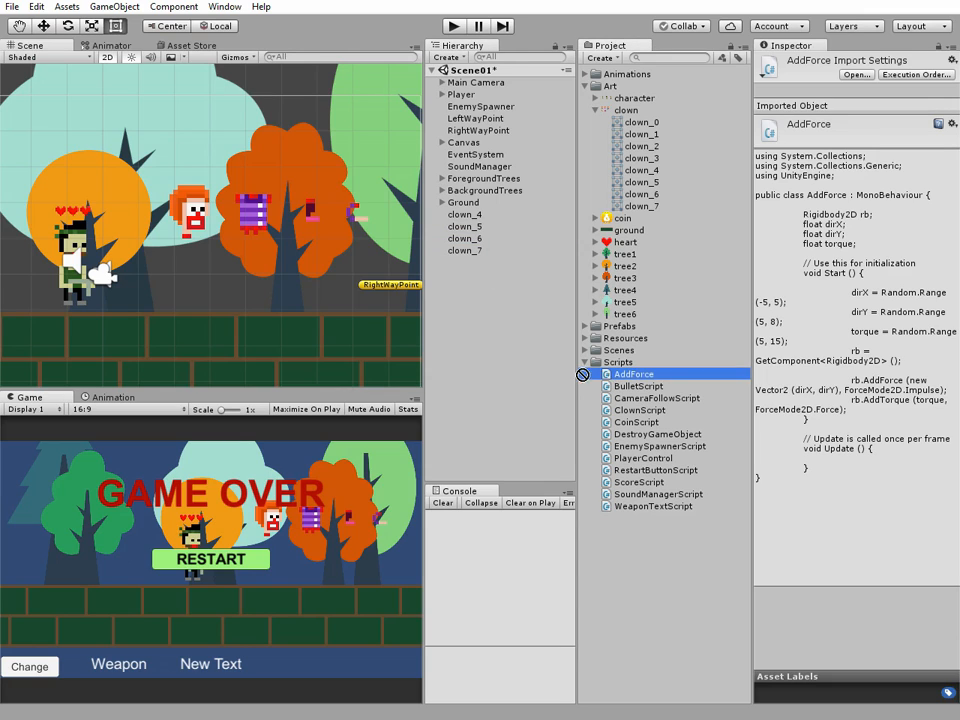
click(632, 374)
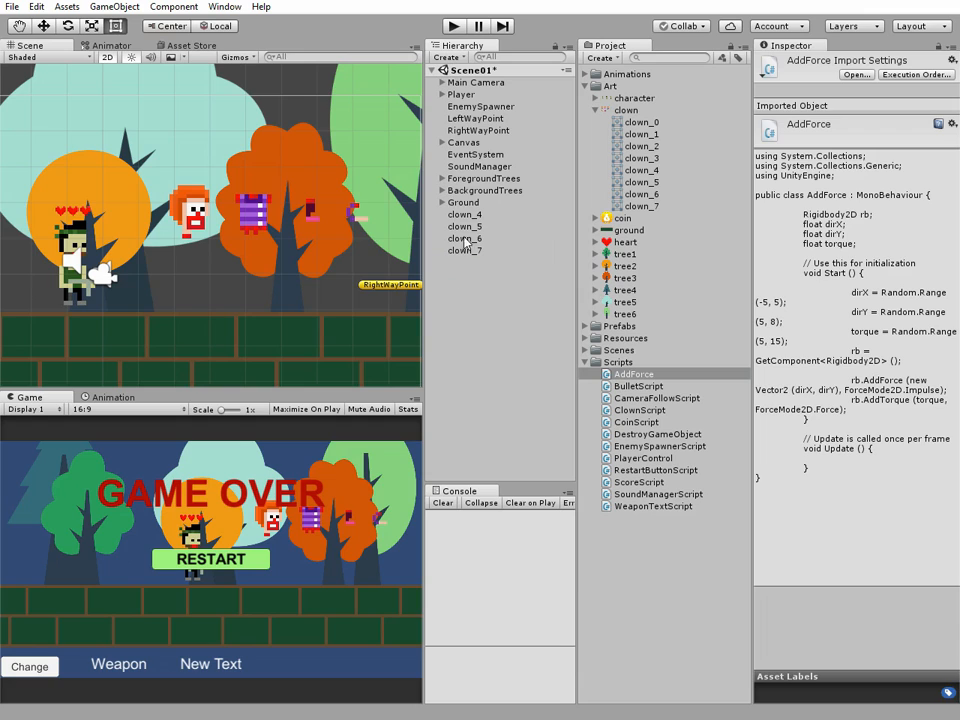
click(464, 214)
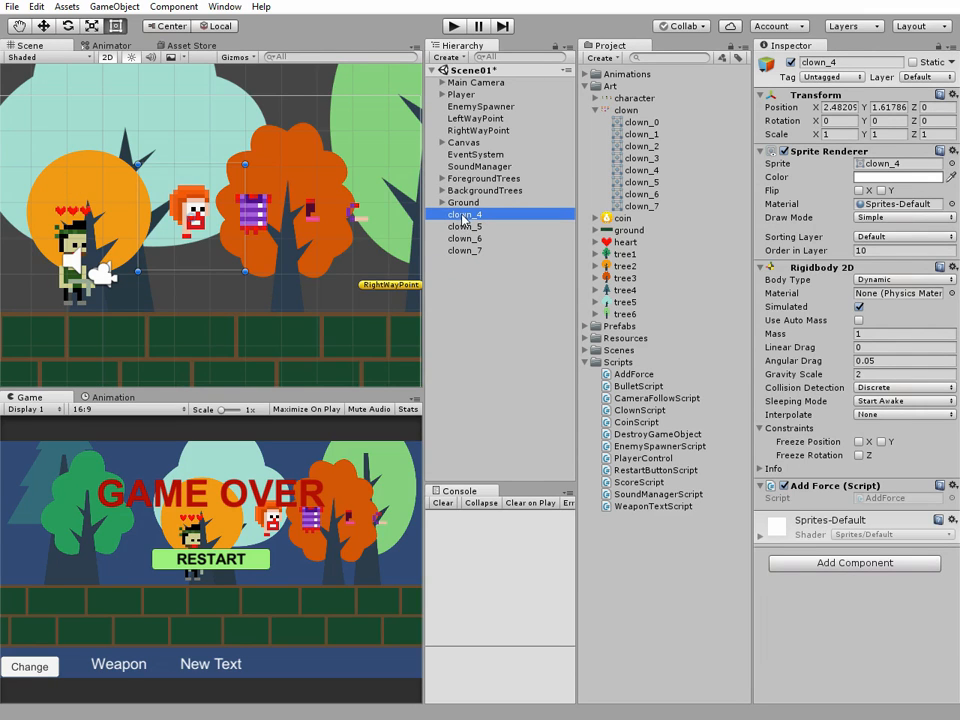
Step: Rename clown_4 to clown_7 as clownHead, clownBody, clownLeg and clownHand
double_click(464, 214)
text(Head)
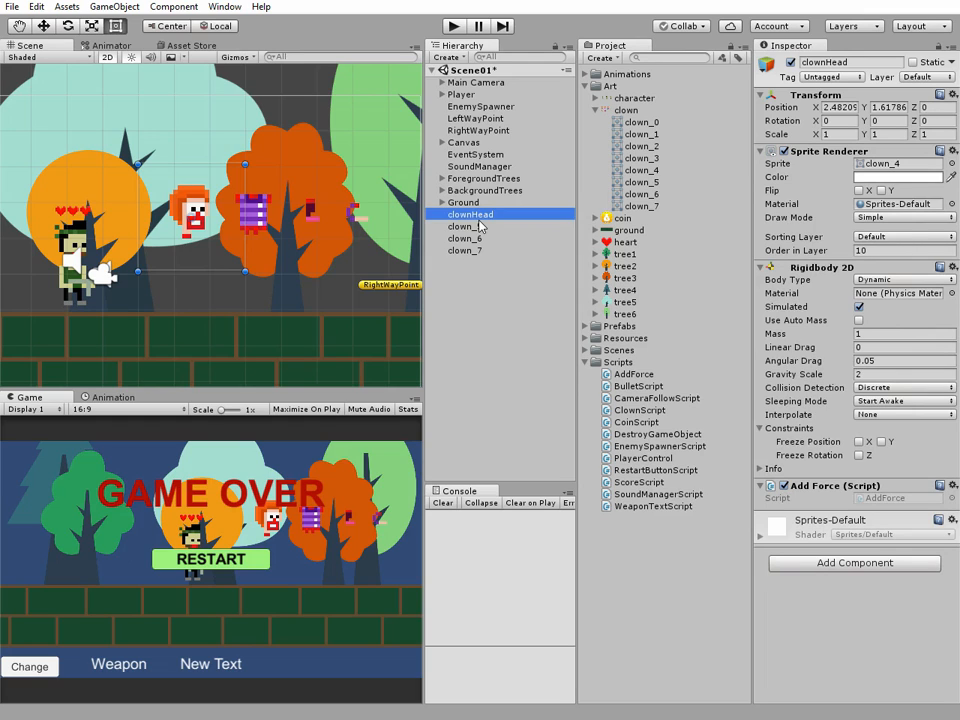
click(470, 226)
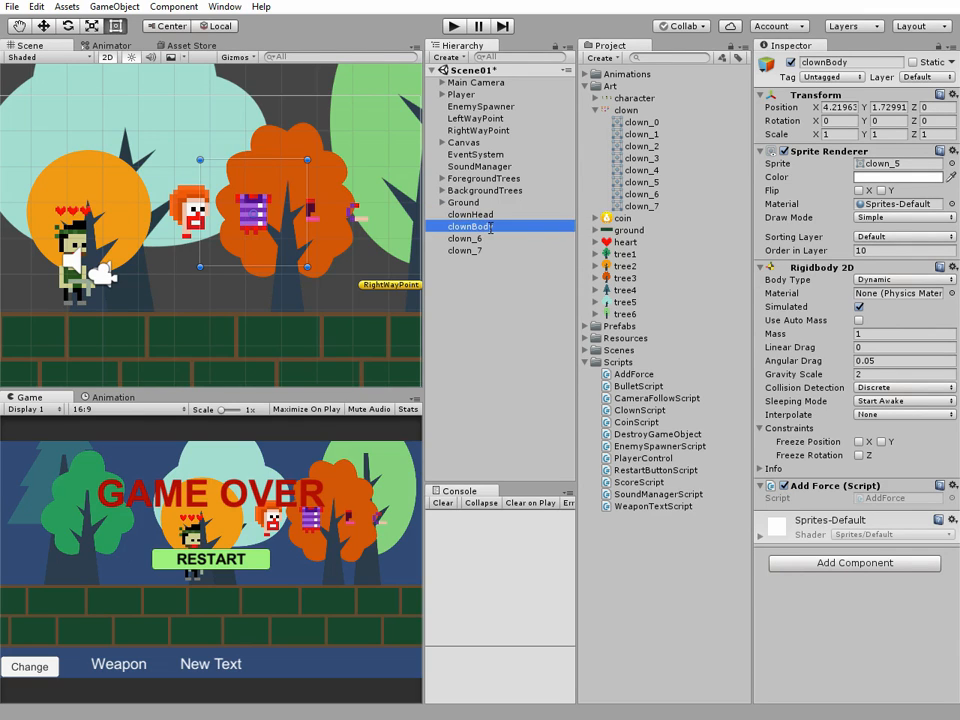
click(468, 238)
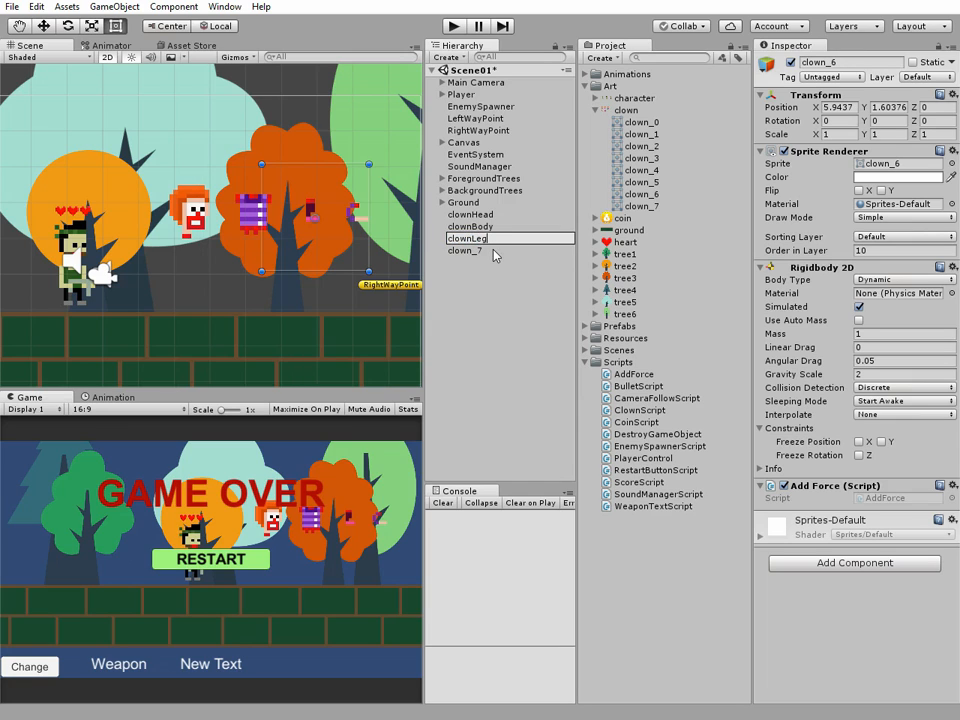
click(470, 250)
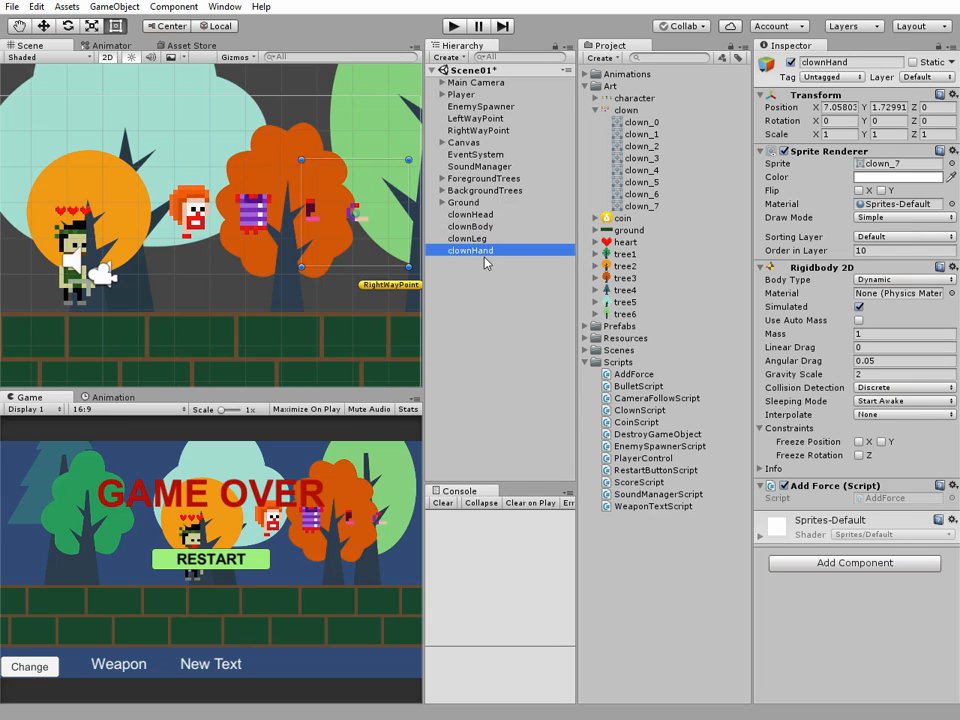
Step: Save clownHead, clownBody, clownLeg and clownHand as prefabs and remove them from the scene
click(470, 214)
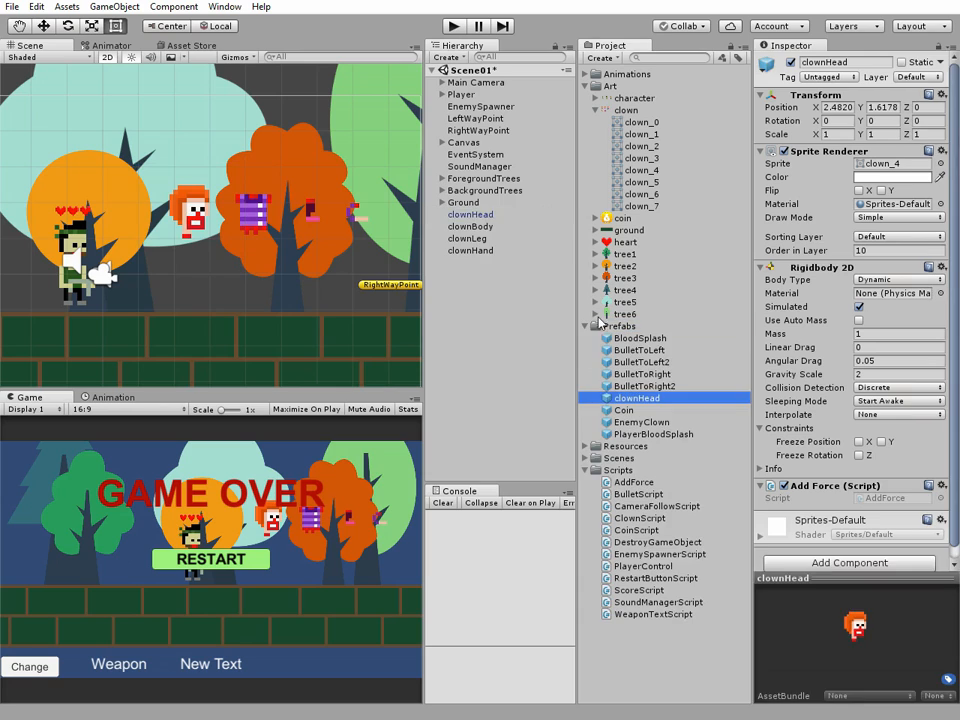
click(468, 238)
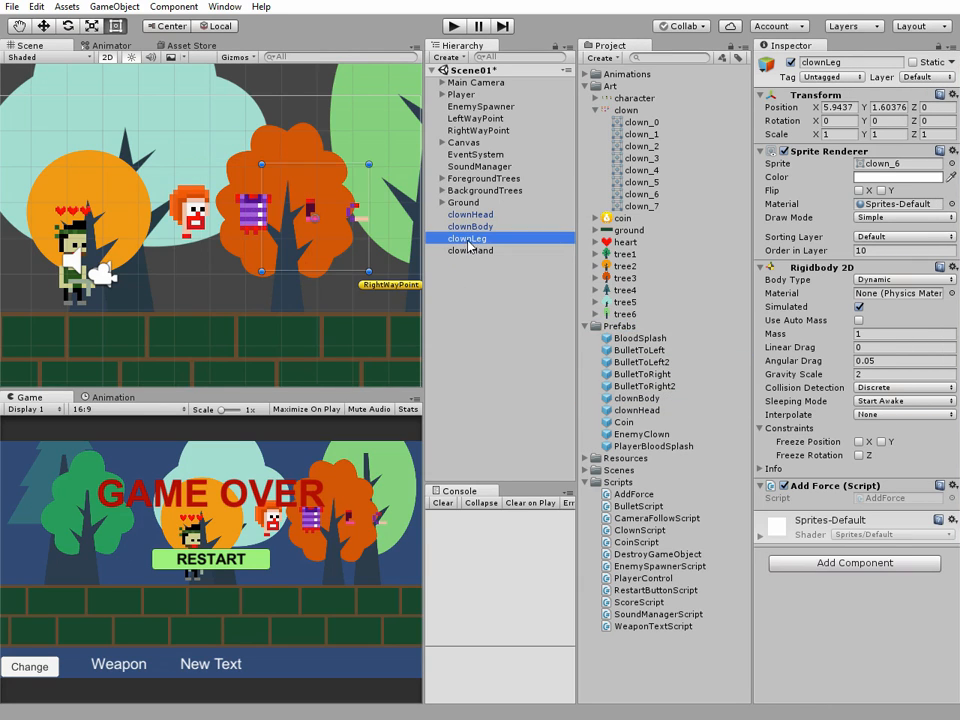
click(470, 250)
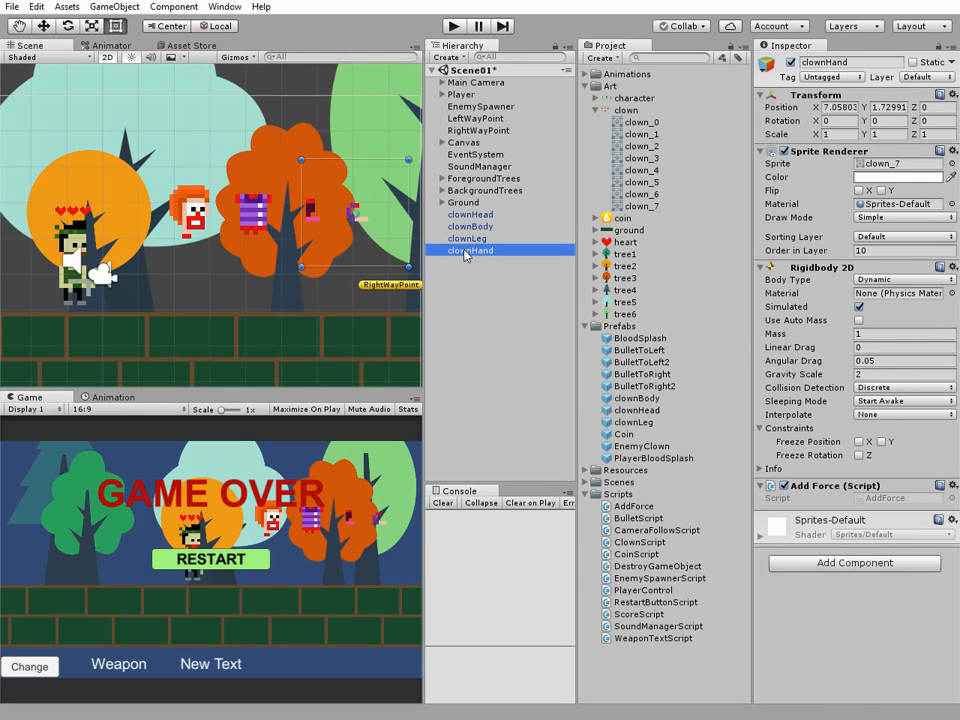
click(472, 214)
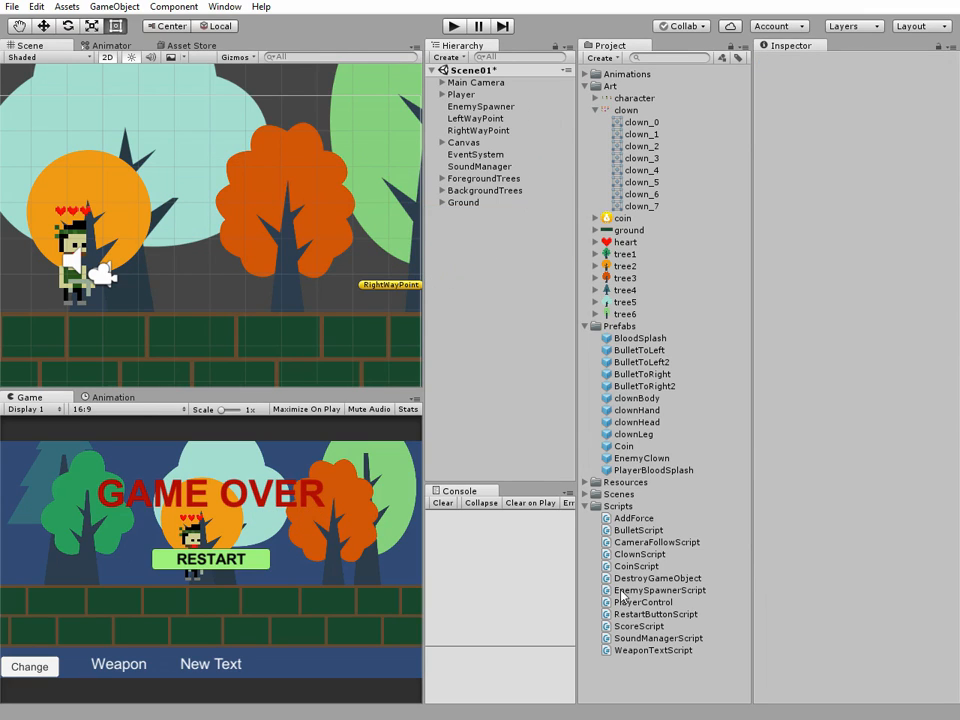
Step: Declare public GameObject clownHead, clownBody, clownLeg, clownHand fields in ClownScript.cs
click(640, 554)
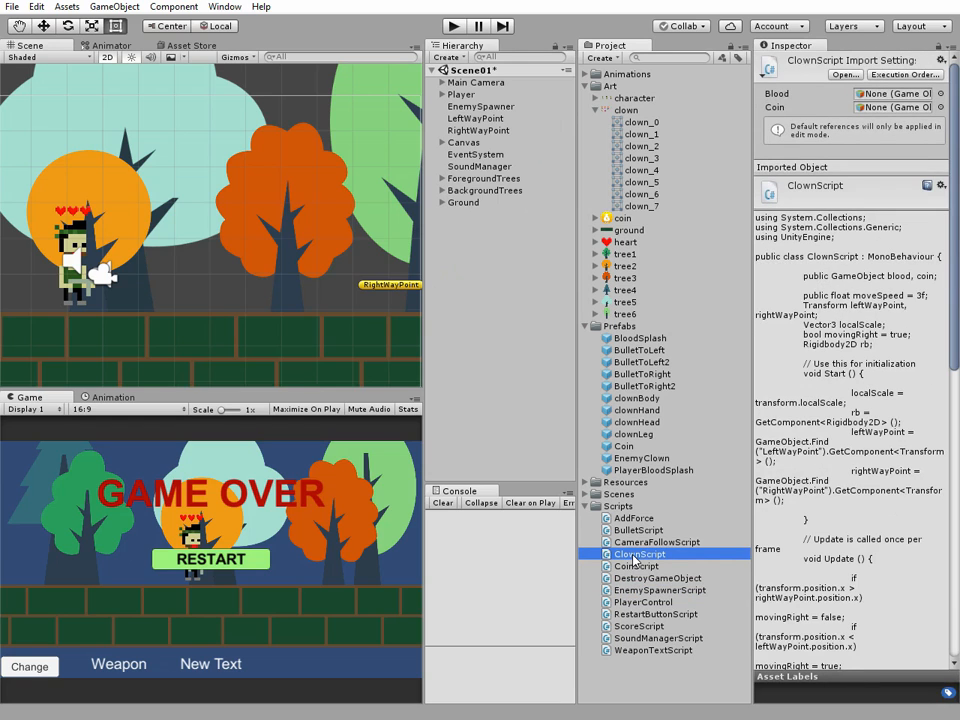
double_click(638, 554)
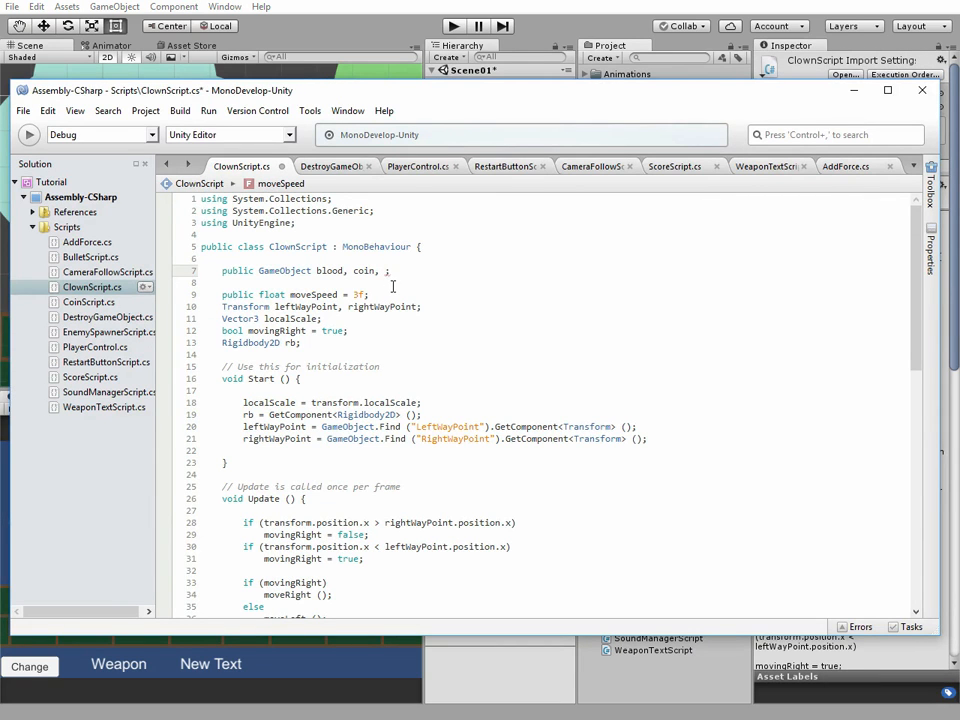
text(clownHead,)
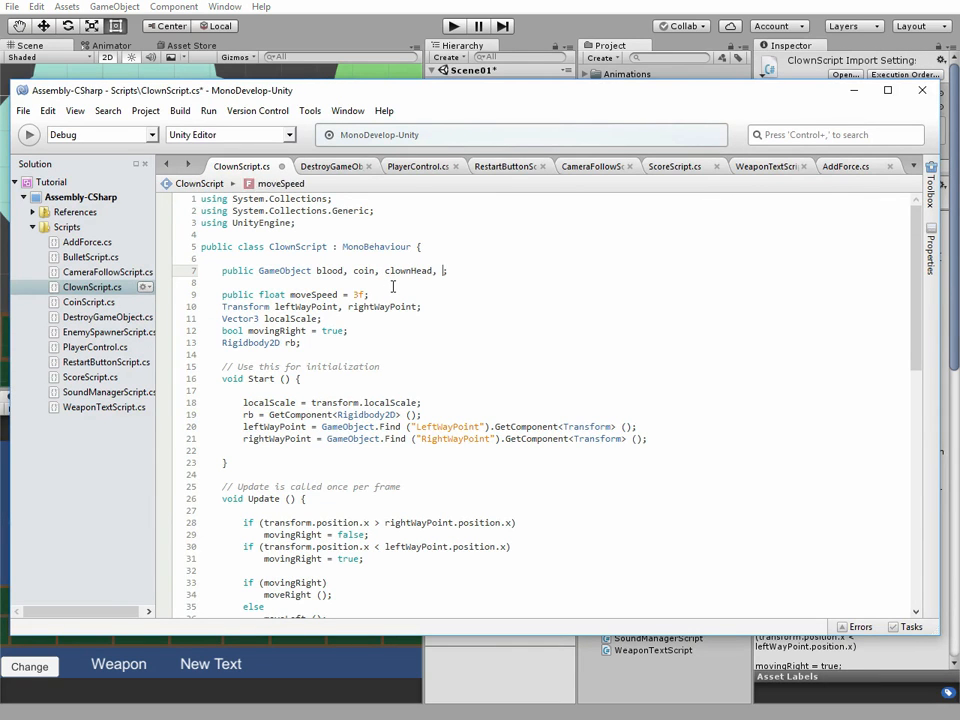
text(clownBody, clownLeg, clown)
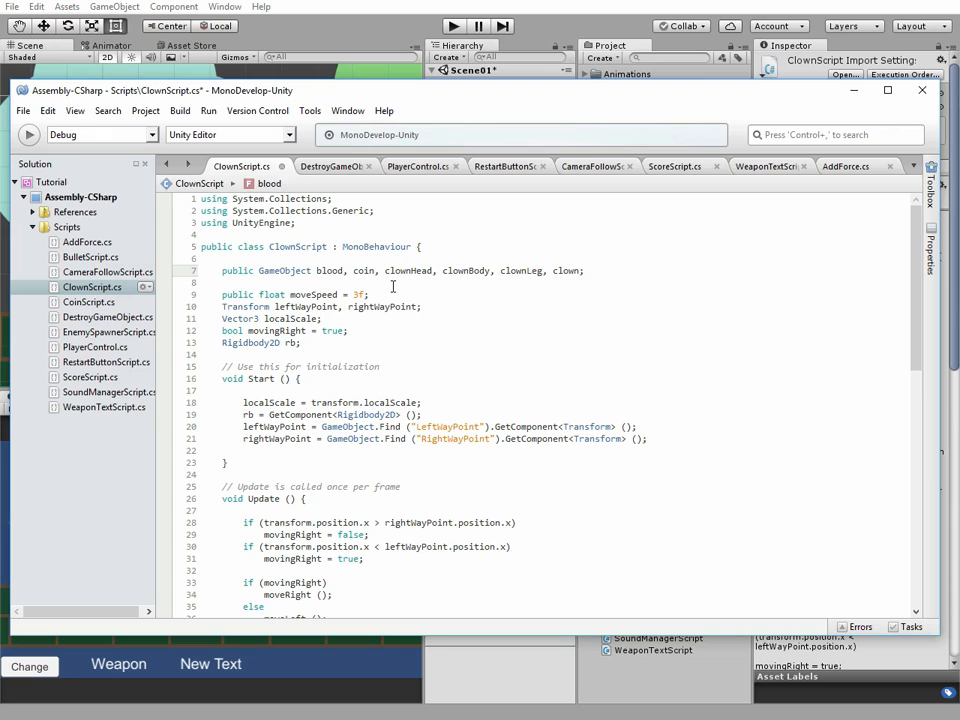
Step: Instantiate the clown part objects in OnCollisionEnter2D when a bullet hits
scroll(down, 3)
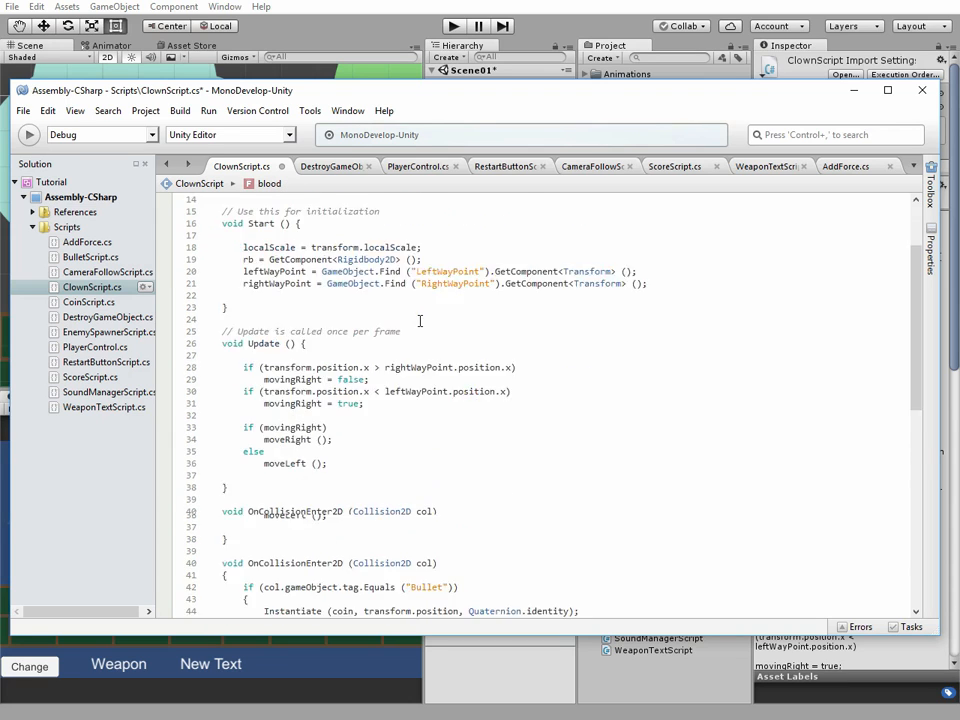
scroll(down, 3)
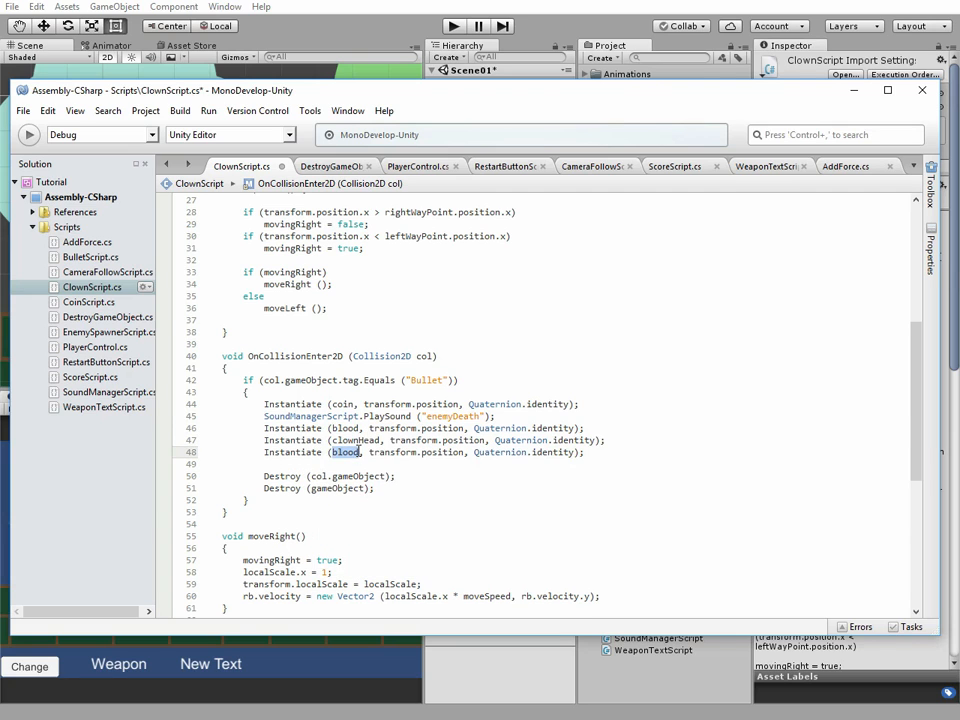
text(clow)
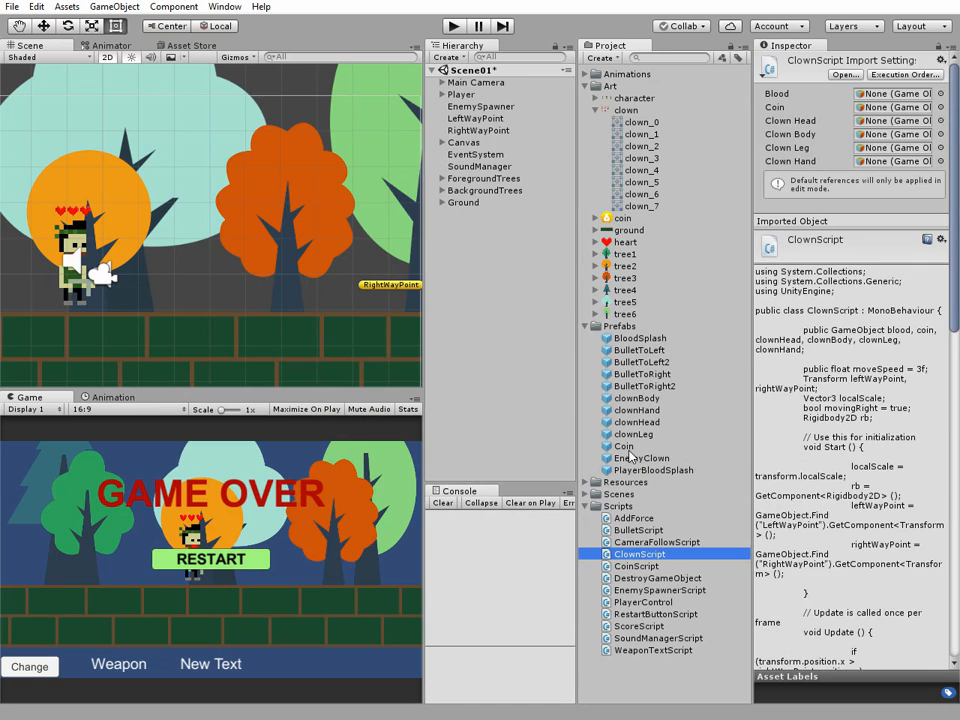
Step: Assign clownHead, clownBody, clownLeg and clownHand prefabs to EnemyClown's ClownScript slots and run the game
click(642, 458)
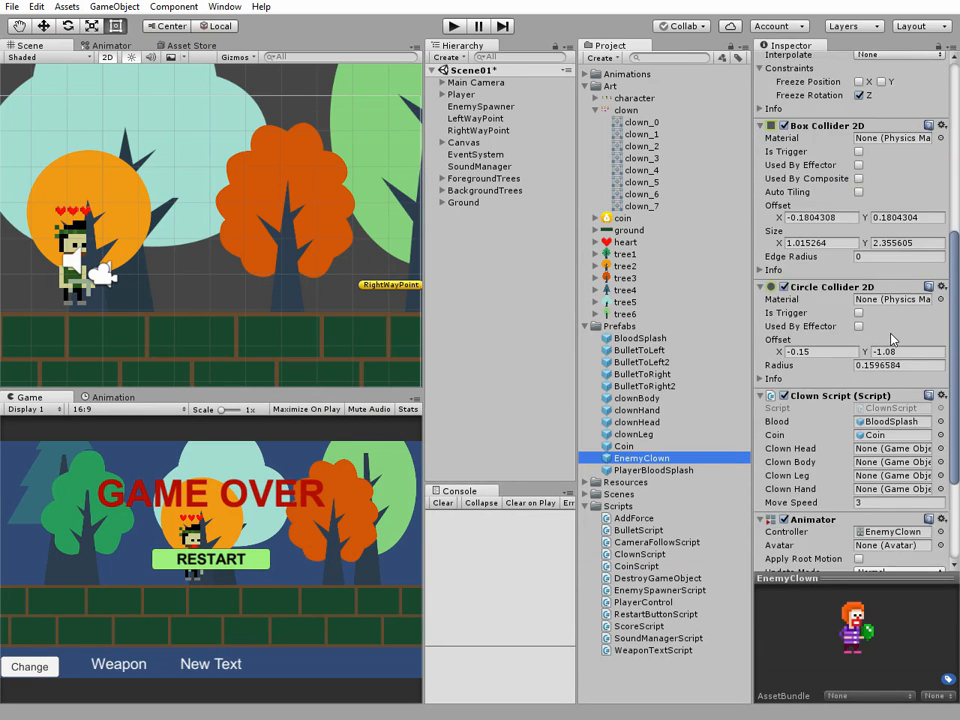
scroll(down, 3)
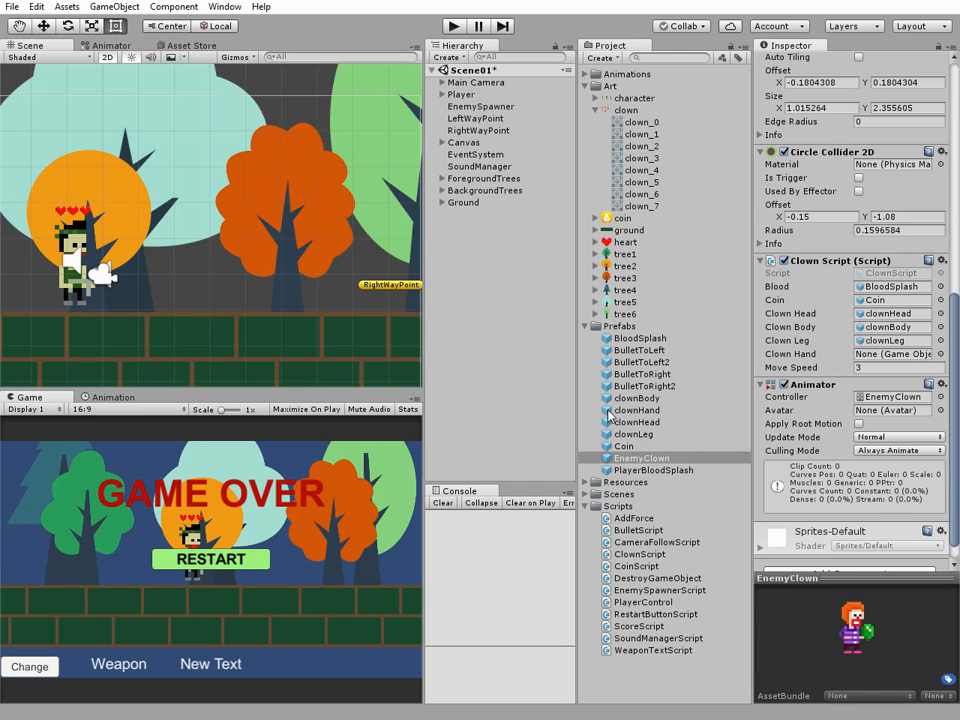
click(892, 354)
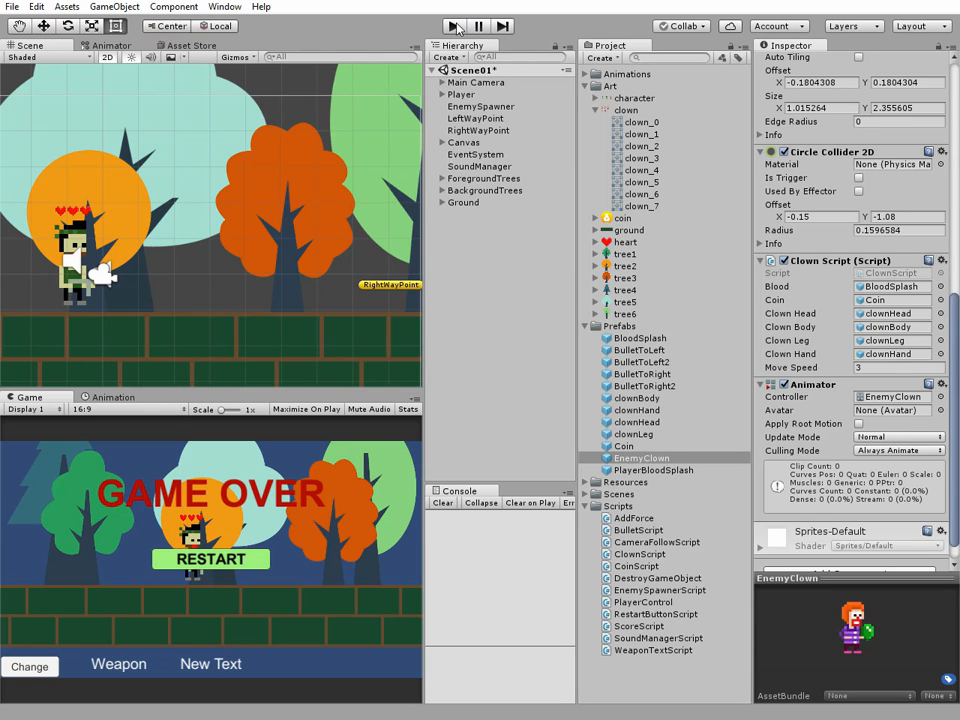
click(454, 26)
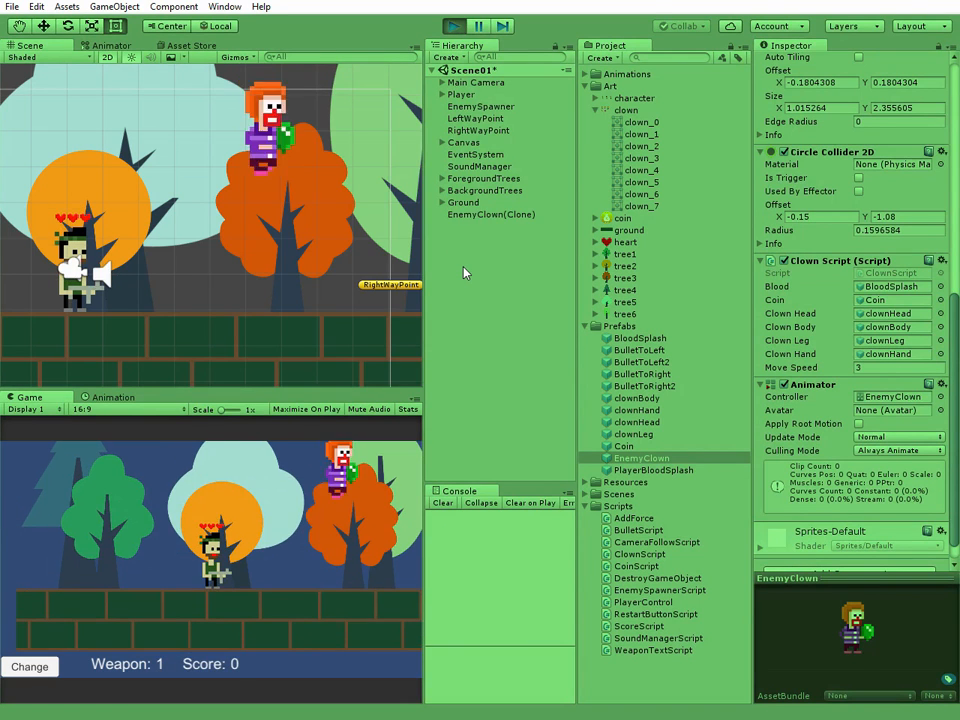